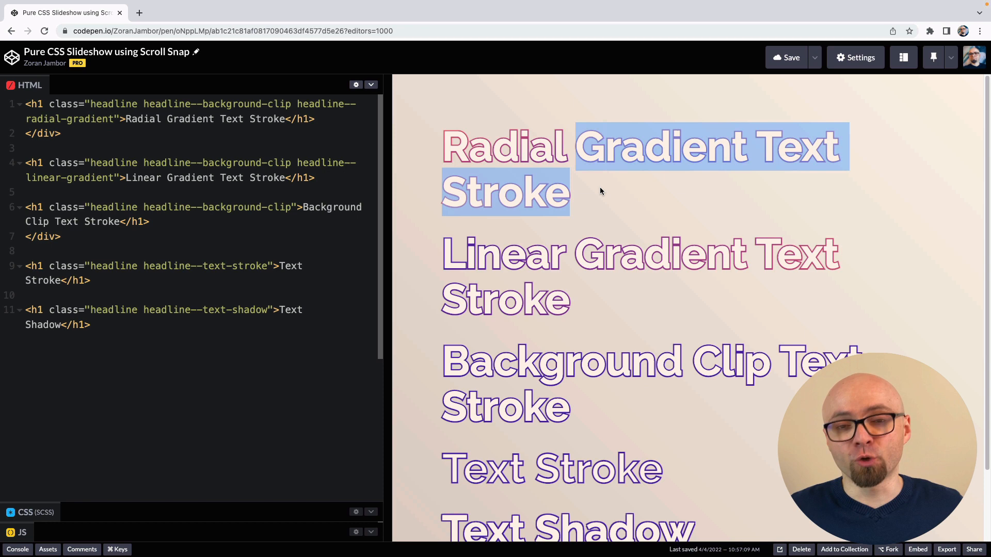
- Add a <div class="slideshow"> wrapper around the headlines and begin a per-headline wrapper div
{"action": "left_click", "coordinate": [653, 404]}
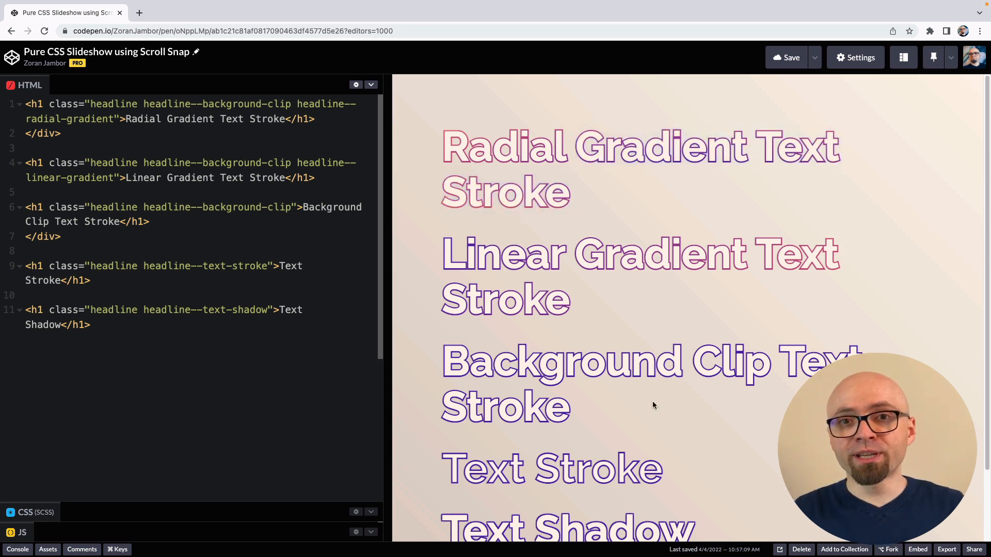
{"action": "mouse_move", "coordinate": [620, 225]}
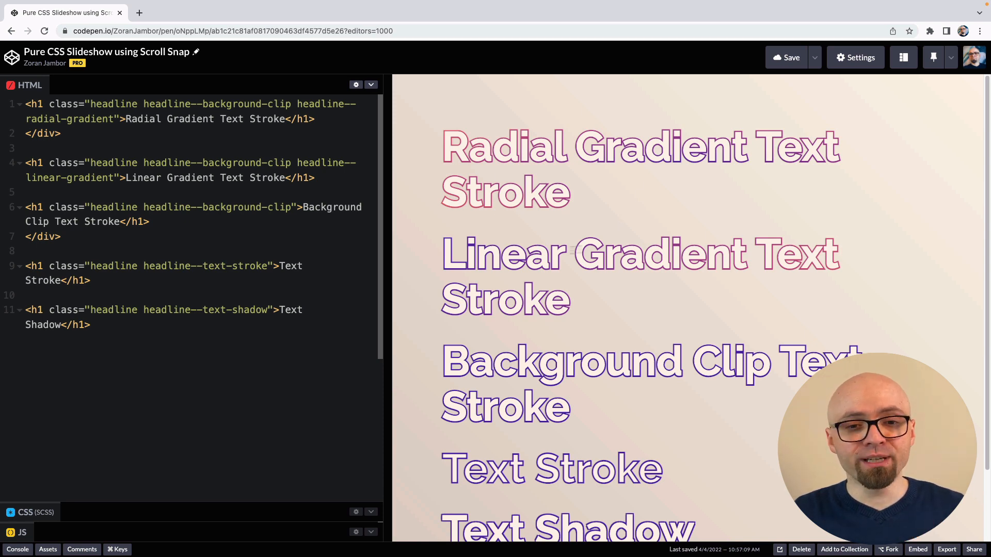
{"action": "mouse_move", "coordinate": [647, 437]}
{"action": "type", "text": "."}
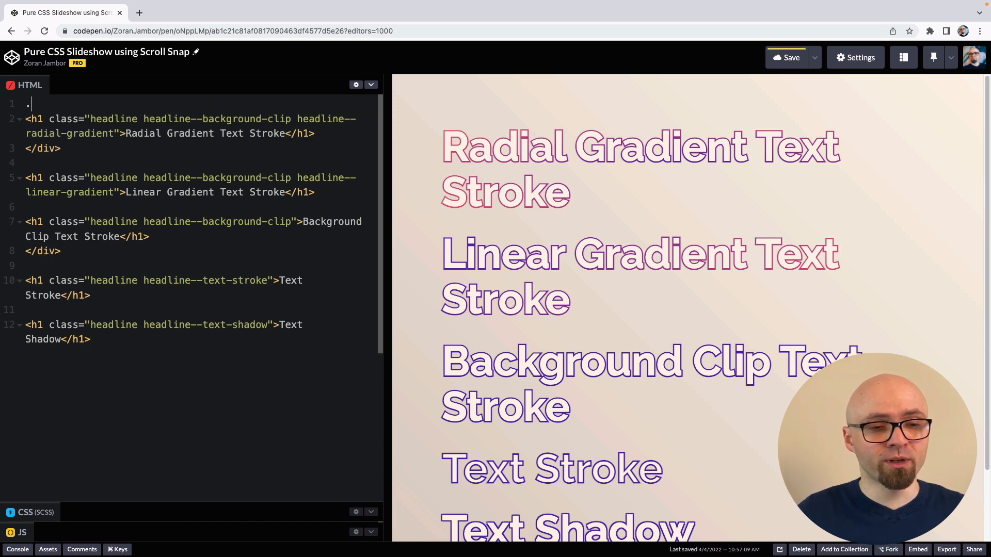
{"action": "type", "text": "<div class=\"slideshow\">"}
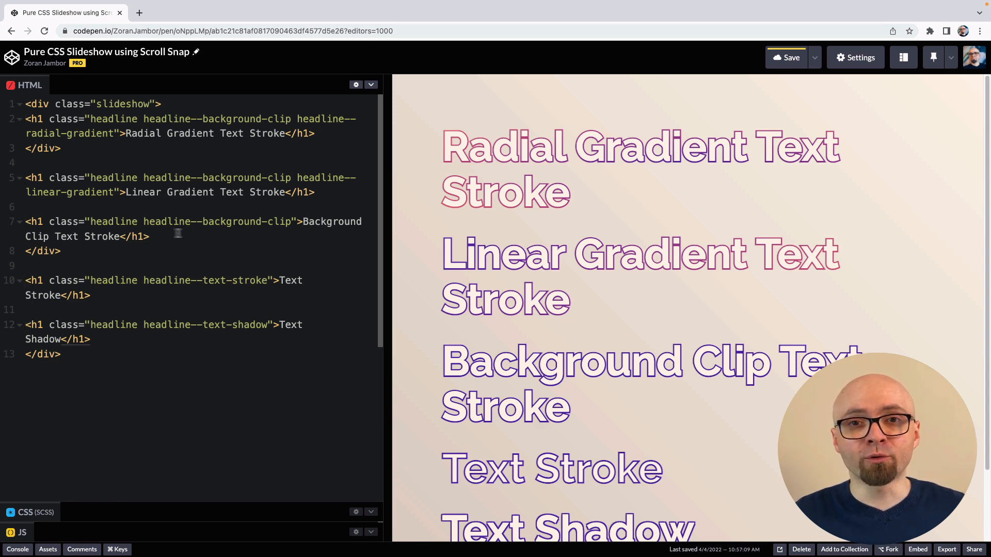
{"action": "mouse_move", "coordinate": [94, 167]}
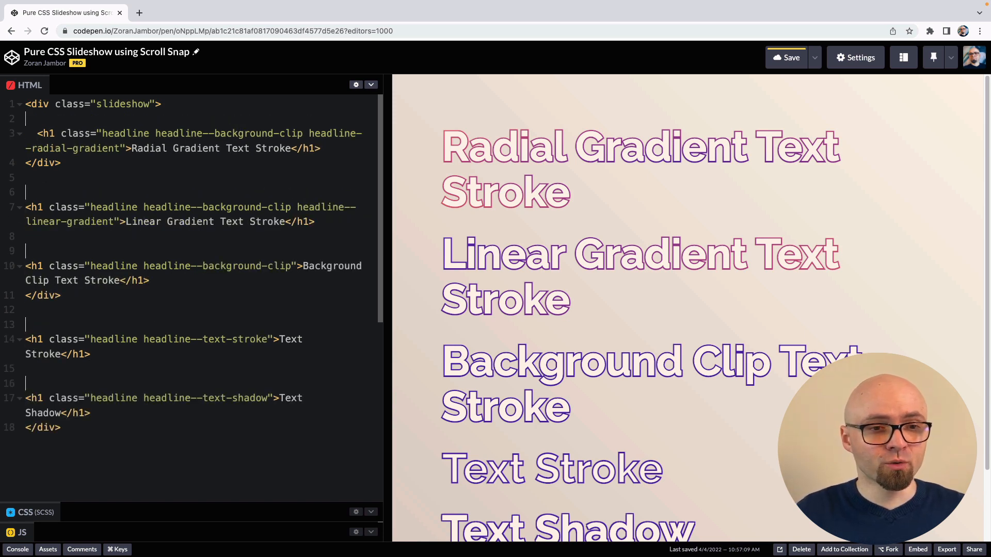
{"action": "type", "text": "<div c"}
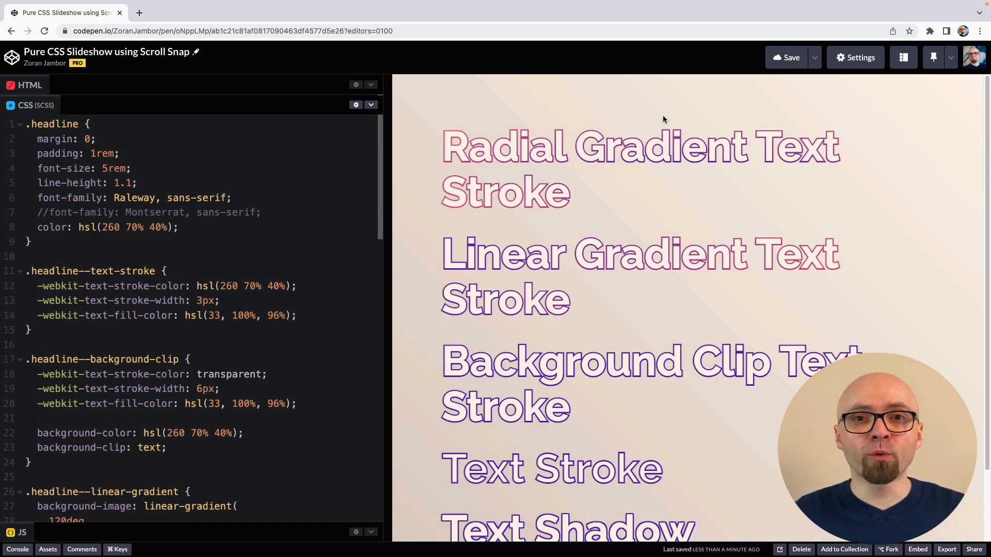
{"action": "mouse_move", "coordinate": [715, 199]}
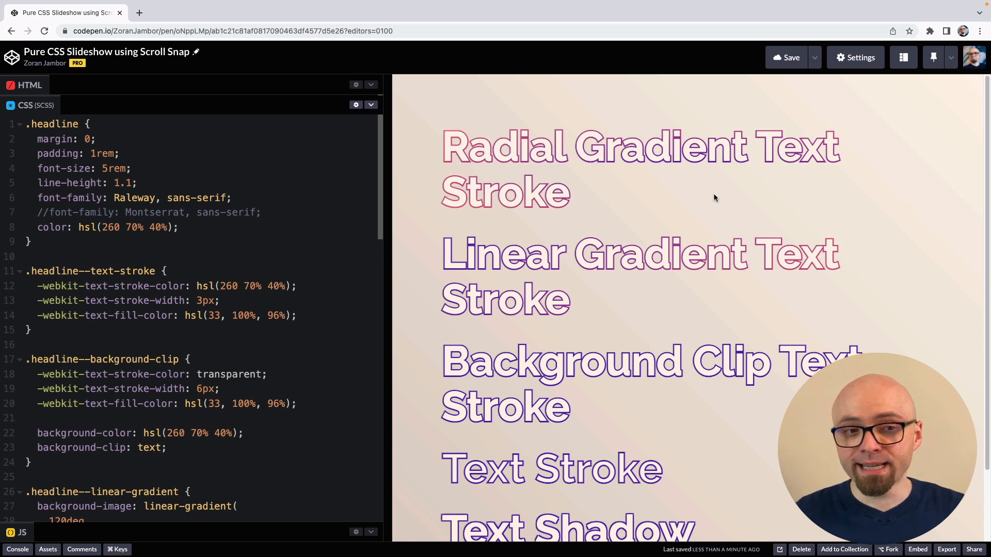
- Add a .slide rule with height: 90vh and check the spaced headlines in the preview
{"action": "type", "text": ".slide {"}
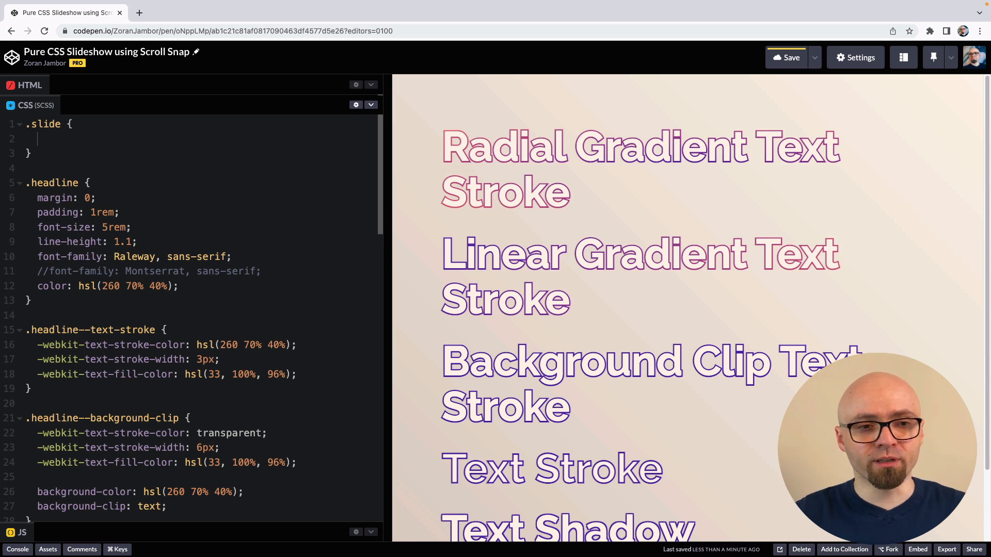
{"action": "type", "text": "height: 90"}
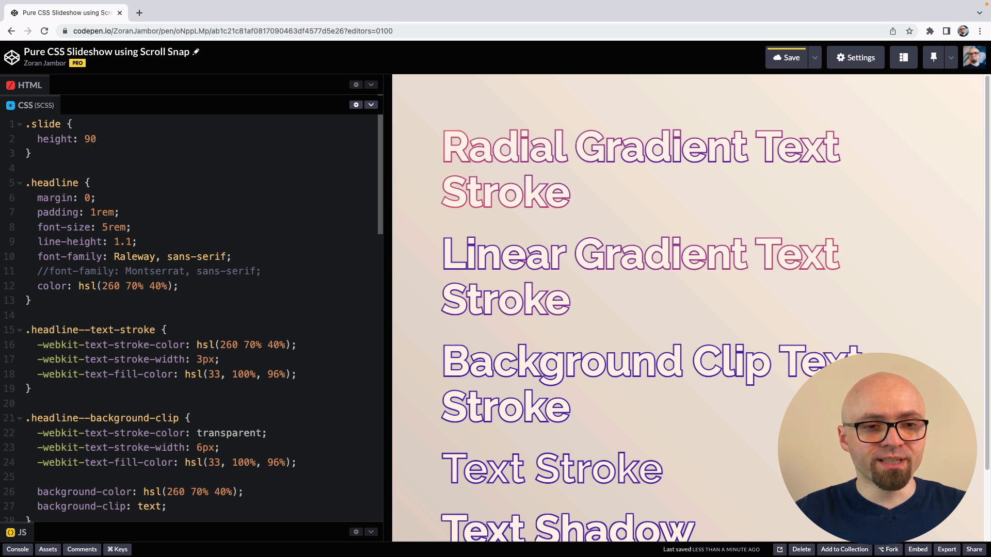
{"action": "type", "text": "vh;"}
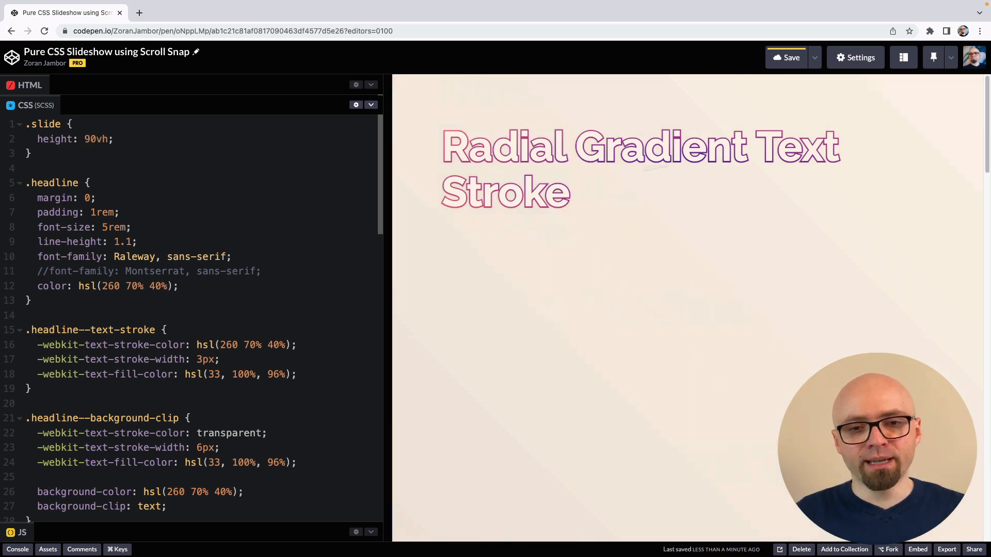
{"action": "scroll", "scroll_direction": "down", "scroll_amount": 3}
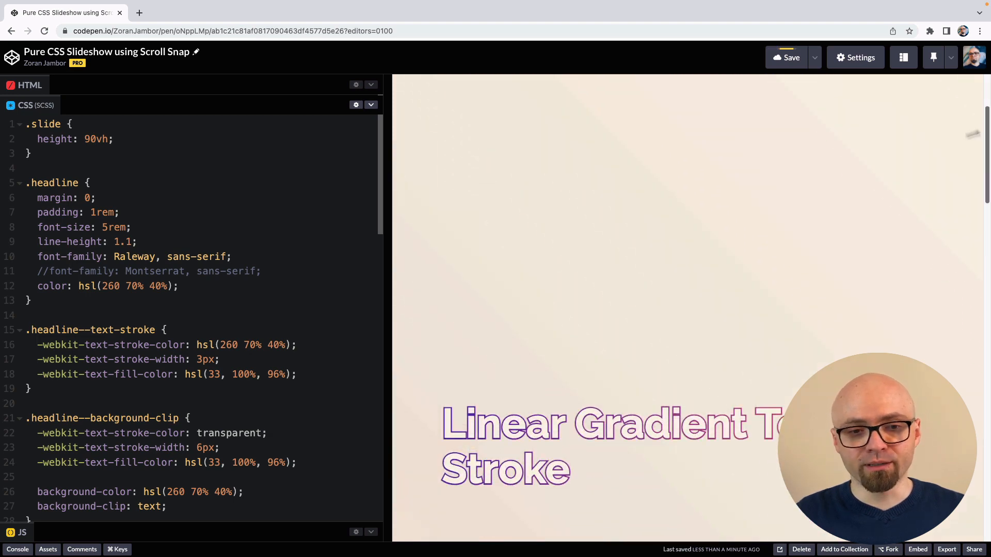
{"action": "scroll", "scroll_direction": "down", "scroll_amount": 3}
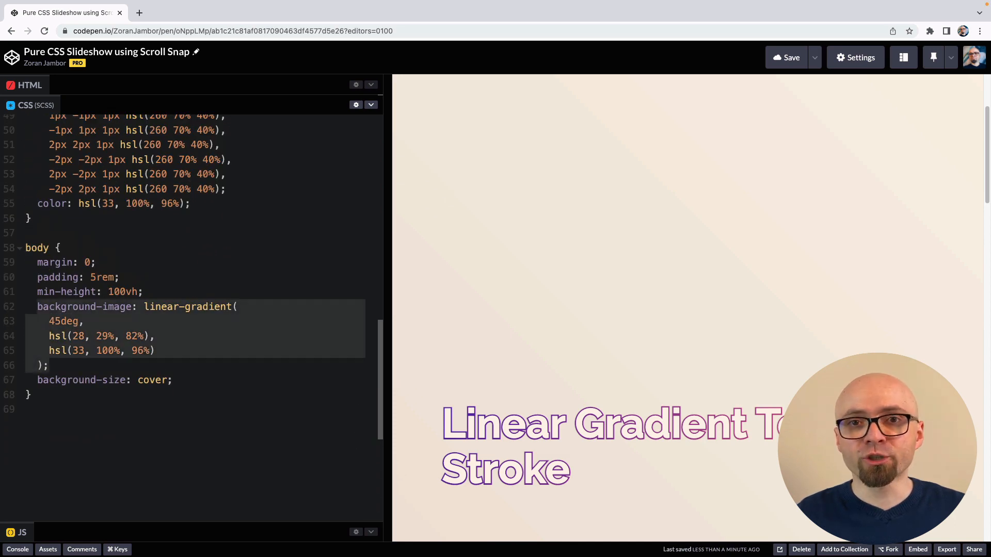
- Move the gradient background into .slide and add padding 5rem with box-sizing: border-box
{"action": "key", "text": "Delete"}
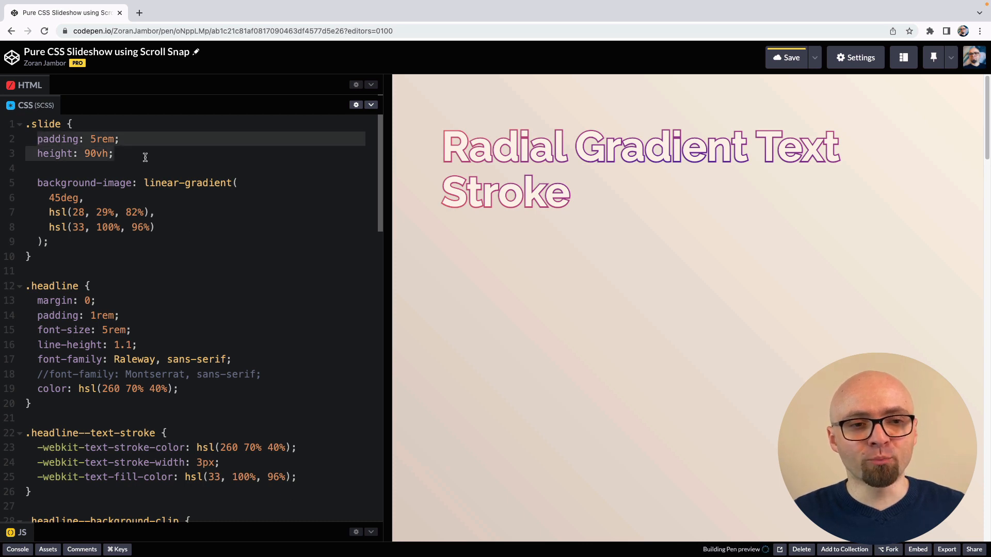
{"action": "type", "text": "box-"}
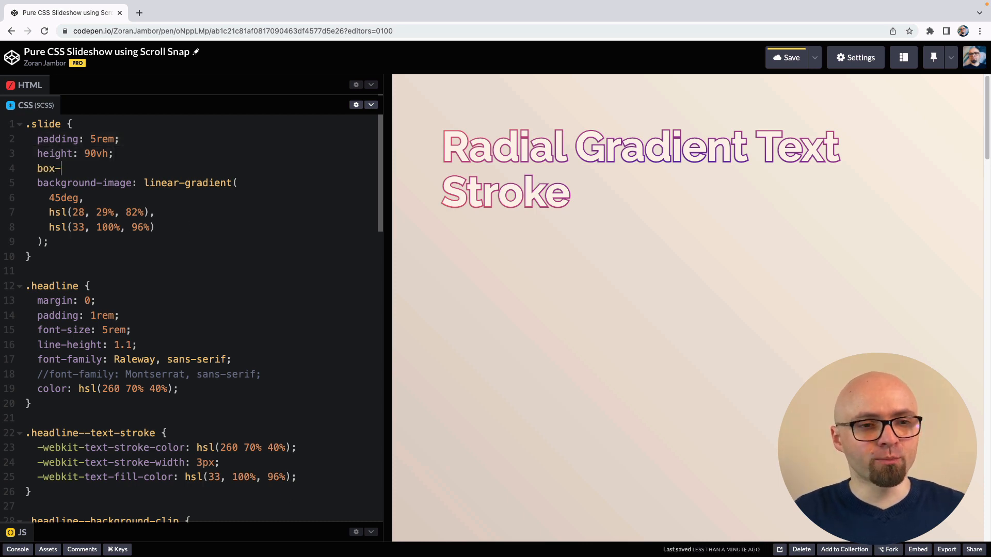
{"action": "type", "text": "sizing: border-box;"}
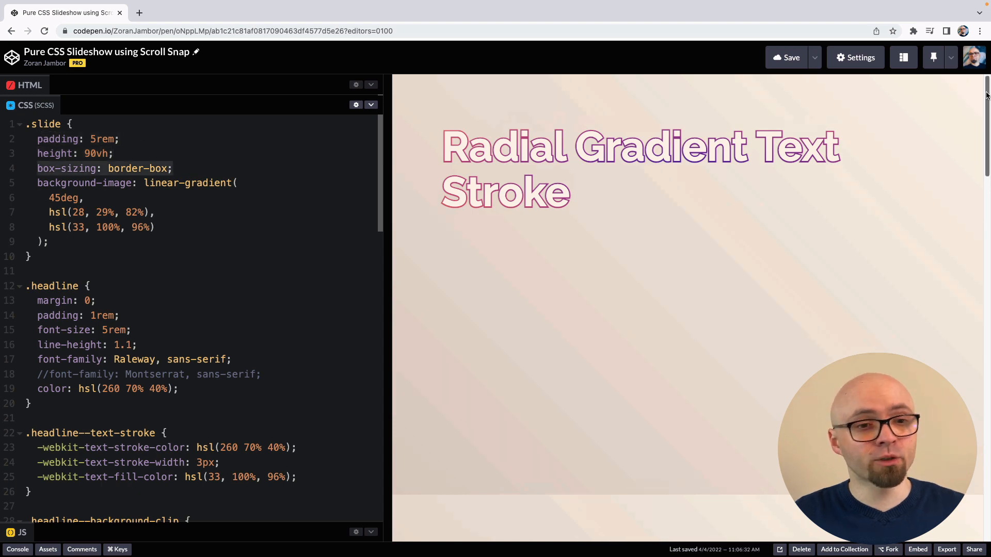
{"action": "scroll", "scroll_direction": "down", "scroll_amount": 3}
{"action": "type", "text": "align-items: c"}
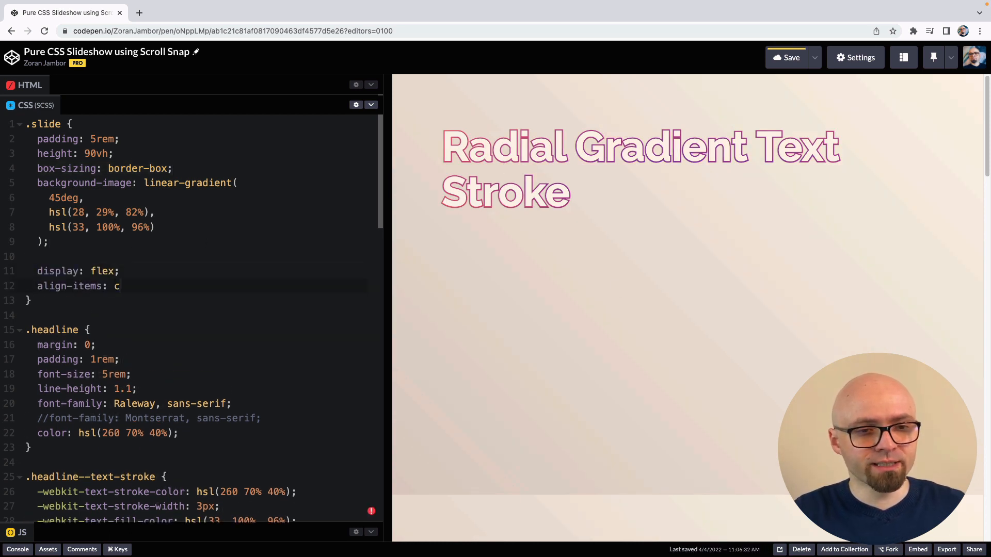
- Center slide content with align-items and add border-bottom: 1px solid hsl(28, 29%, 62%)
{"action": "type", "text": "enter;"}
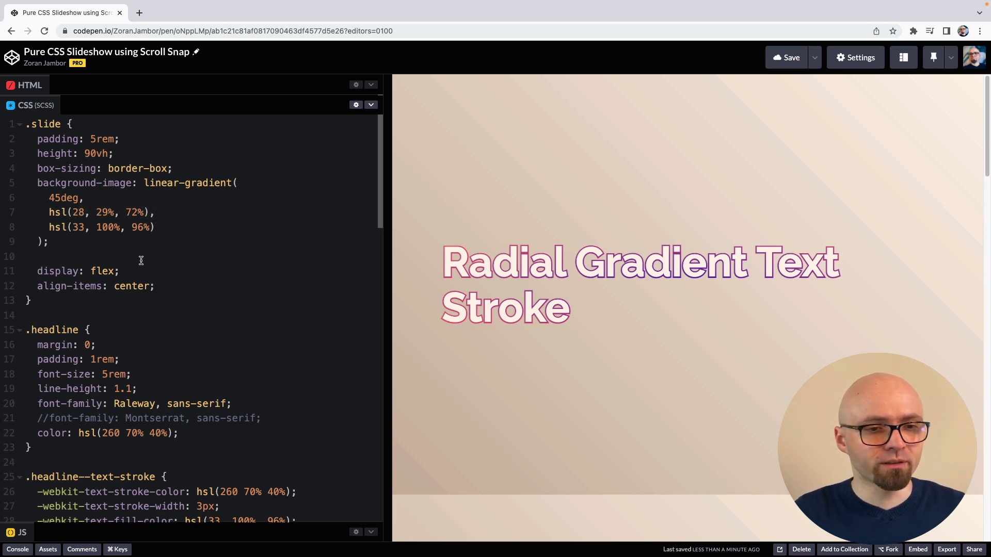
{"action": "type", "text": "border-bottom: 1px solid hsl(28, 29%, 62%);"}
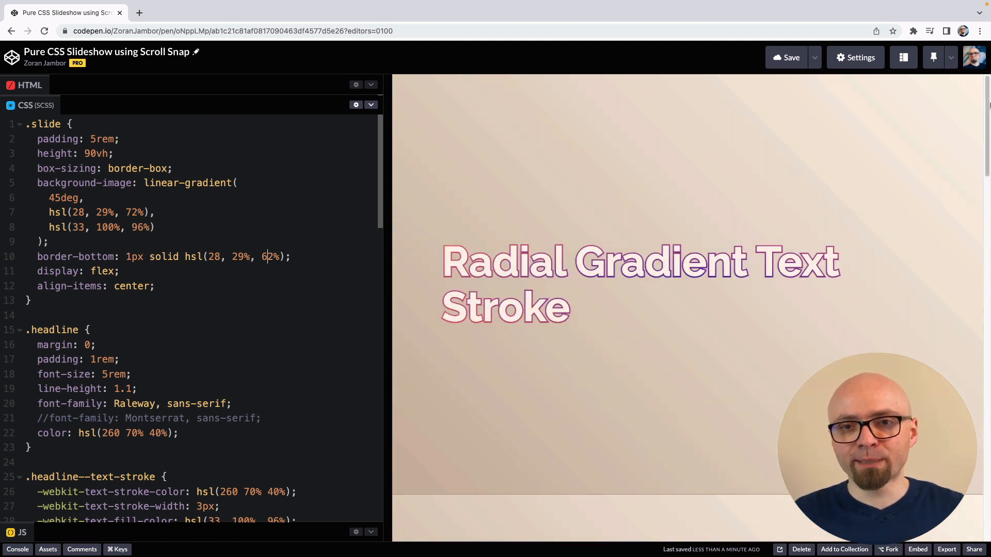
{"action": "scroll", "scroll_direction": "down", "scroll_amount": 3}
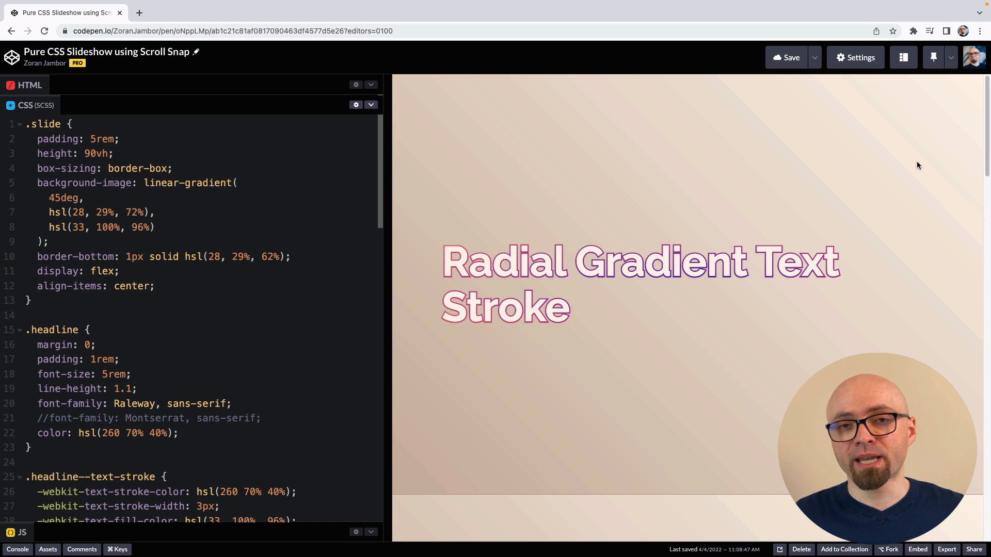
- Add scroll-snap-type: y mandatory to the html rule
{"action": "left_click", "coordinate": [265, 257]}
{"action": "type", "text": "html {"}
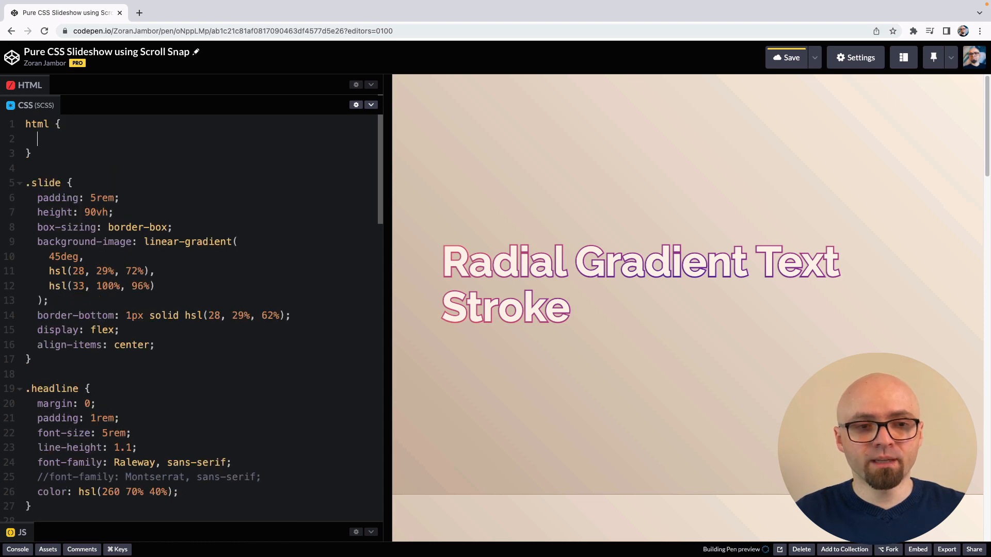
{"action": "type", "text": "sc"}
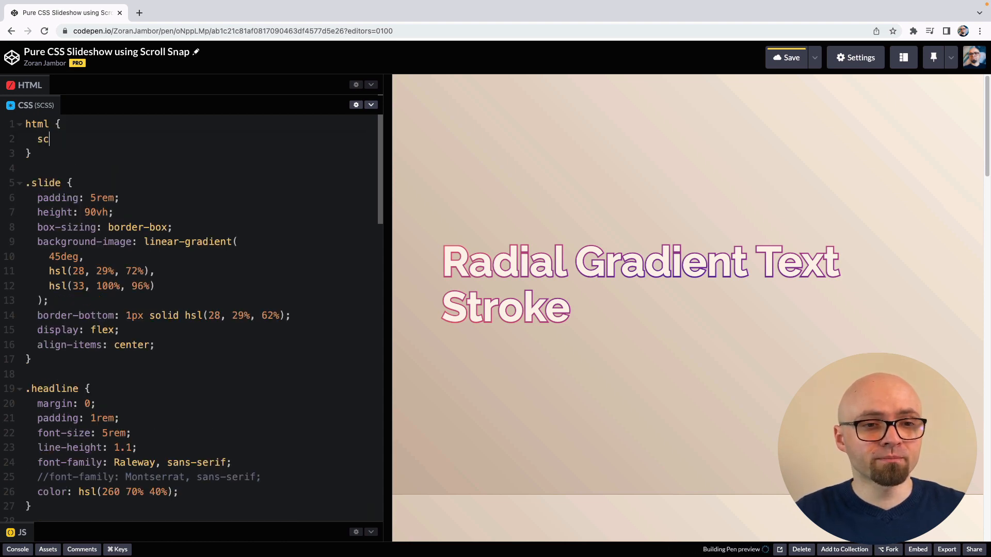
{"action": "type", "text": "roll-snap-type:"}
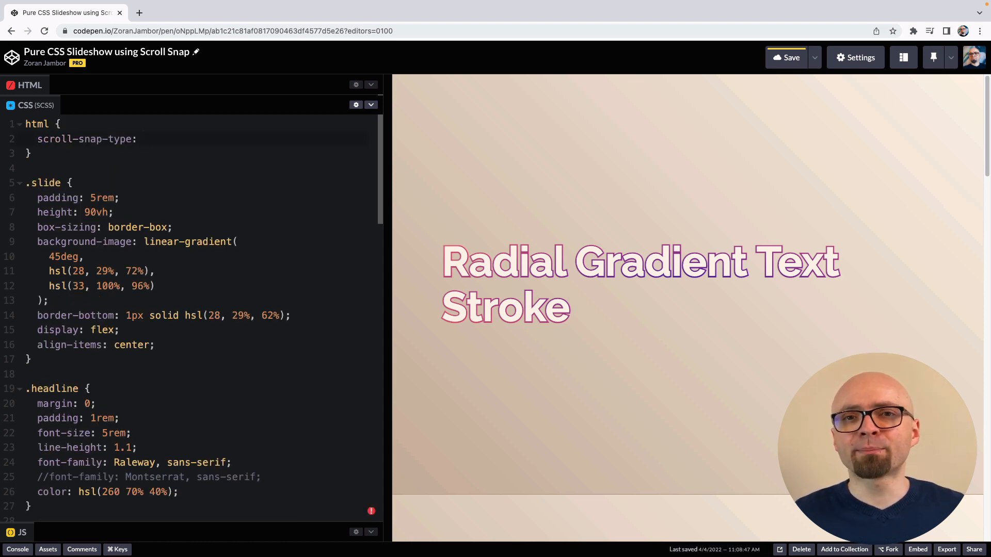
{"action": "left_click", "coordinate": [144, 139]}
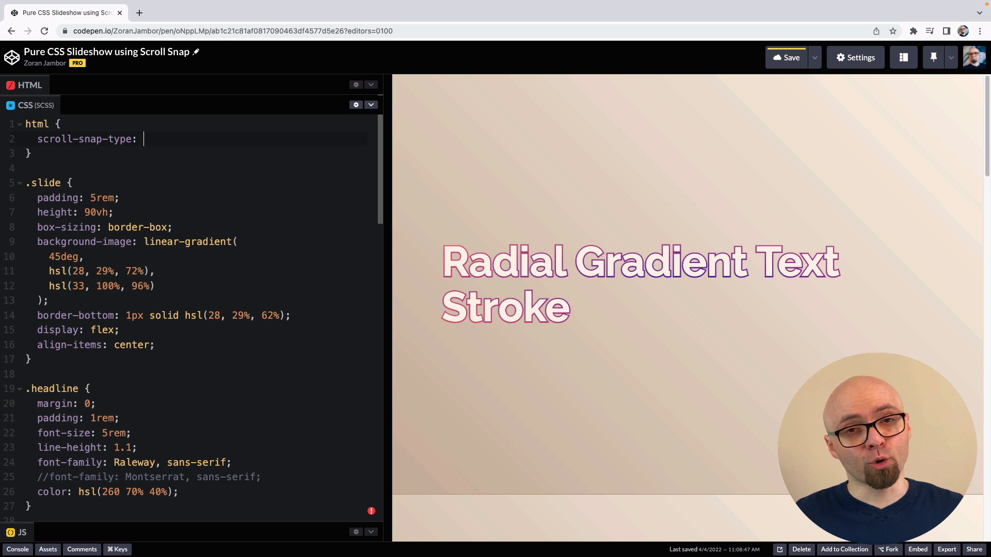
{"action": "type", "text": "y"}
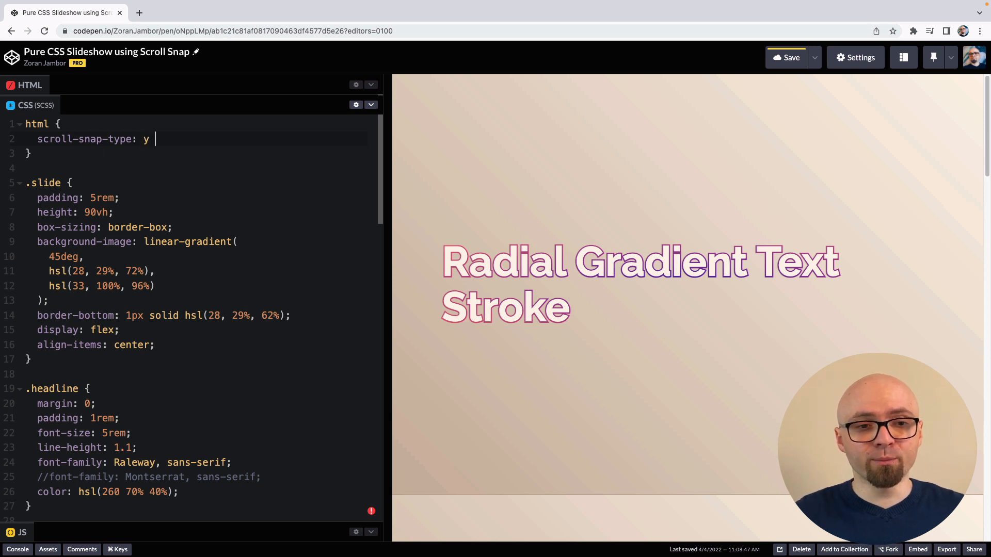
{"action": "mouse_move", "coordinate": [525, 232]}
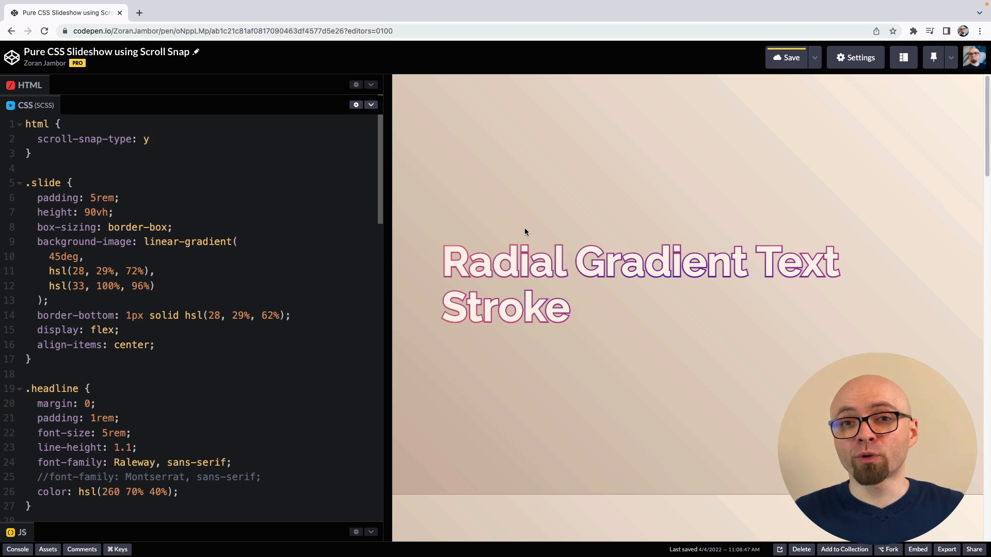
{"action": "left_click", "coordinate": [150, 140]}
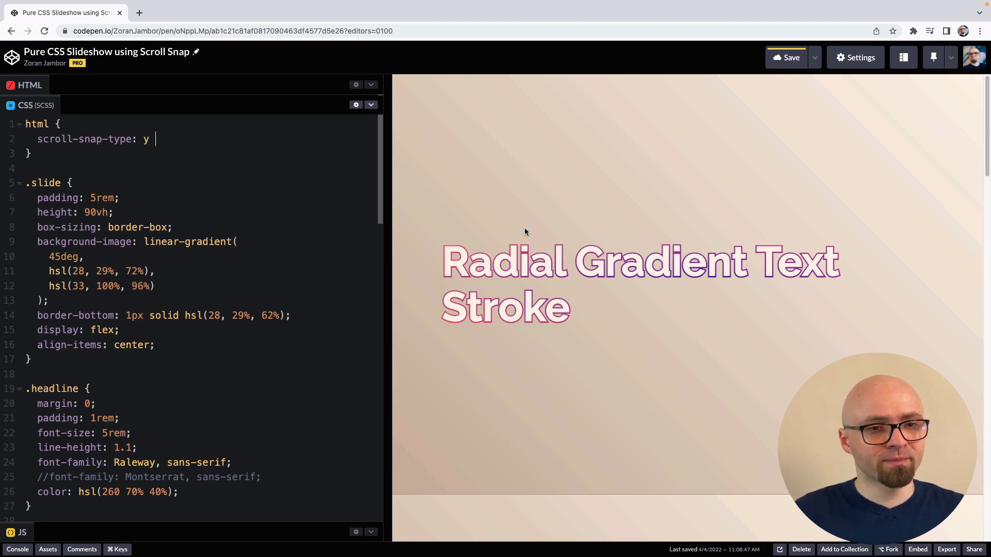
{"action": "type", "text": "mandatory;"}
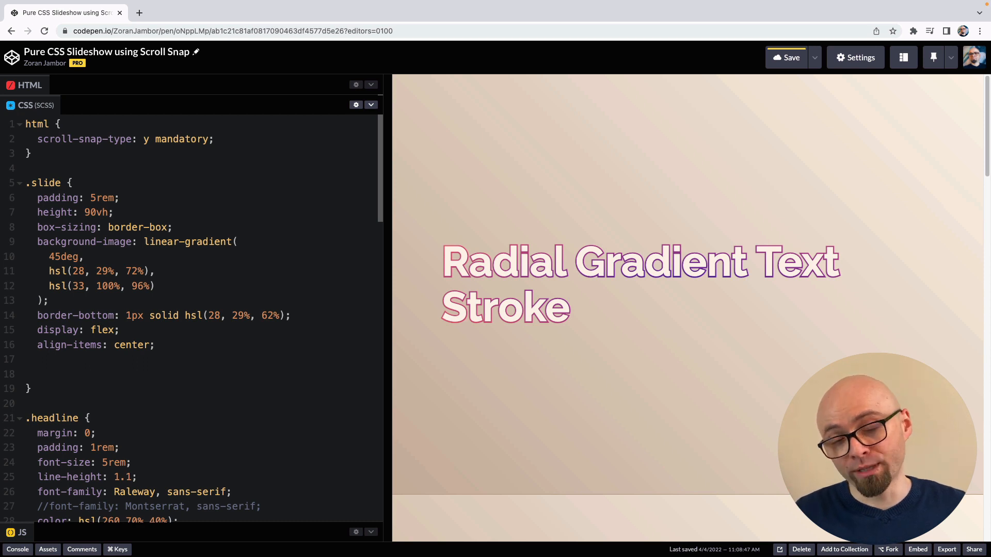
- Add scroll-snap-align: center to the .slide rule
{"action": "type", "text": "scroll-snap-align:"}
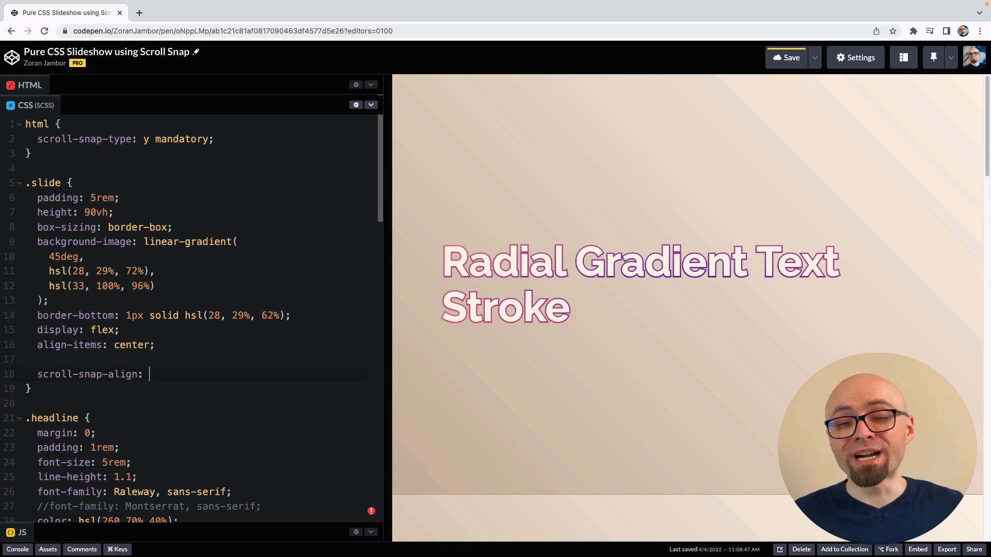
{"action": "type", "text": "c"}
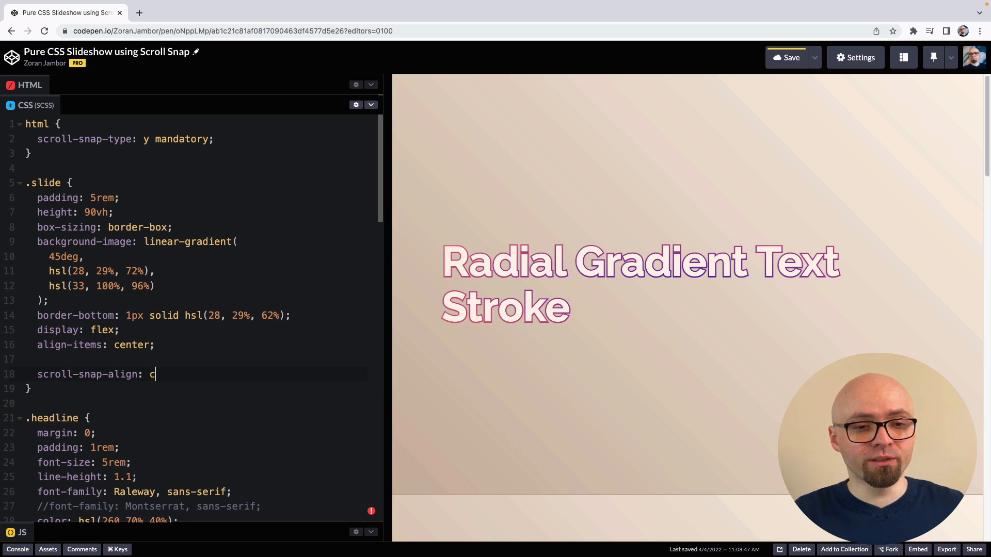
{"action": "type", "text": "enter;"}
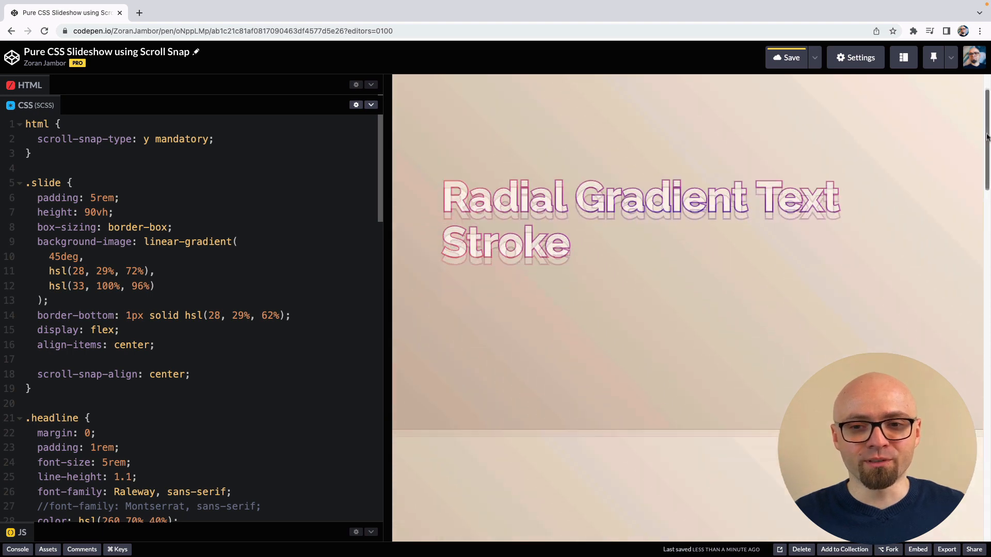
- Scroll the preview to confirm slides snap centred, ending on Linear Gradient Text Stroke
{"action": "scroll", "scroll_direction": "down", "scroll_amount": 3}
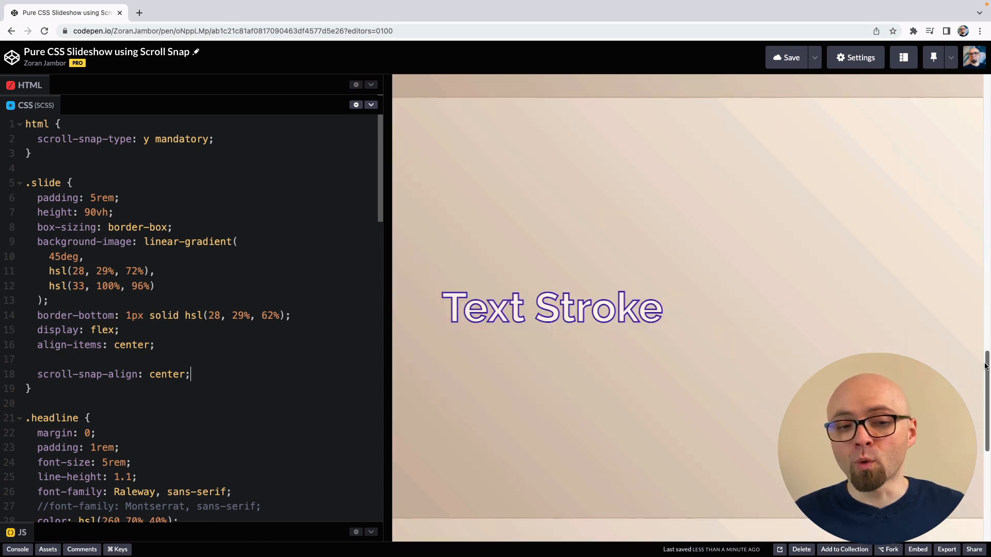
{"action": "scroll", "scroll_direction": "down", "scroll_amount": 3}
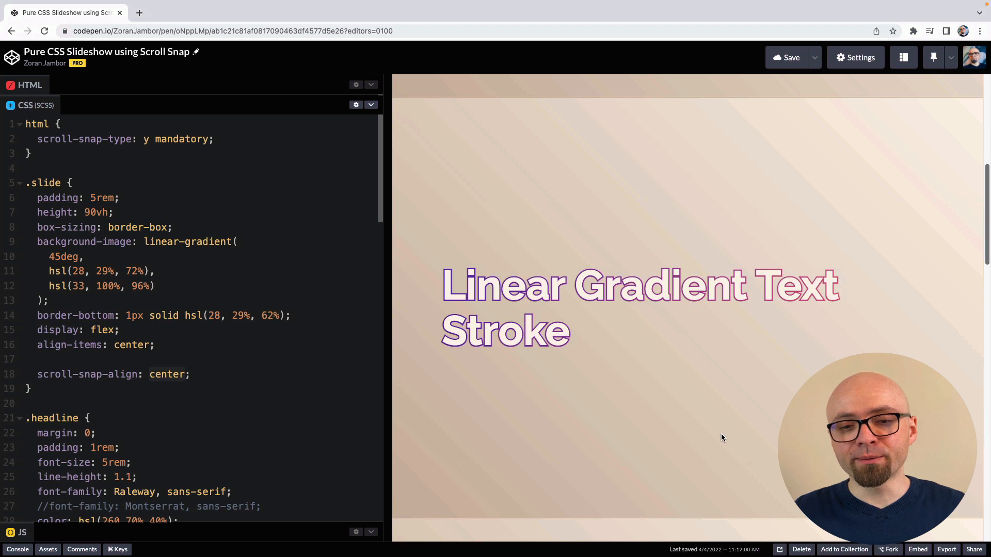
{"action": "mouse_move", "coordinate": [807, 113]}
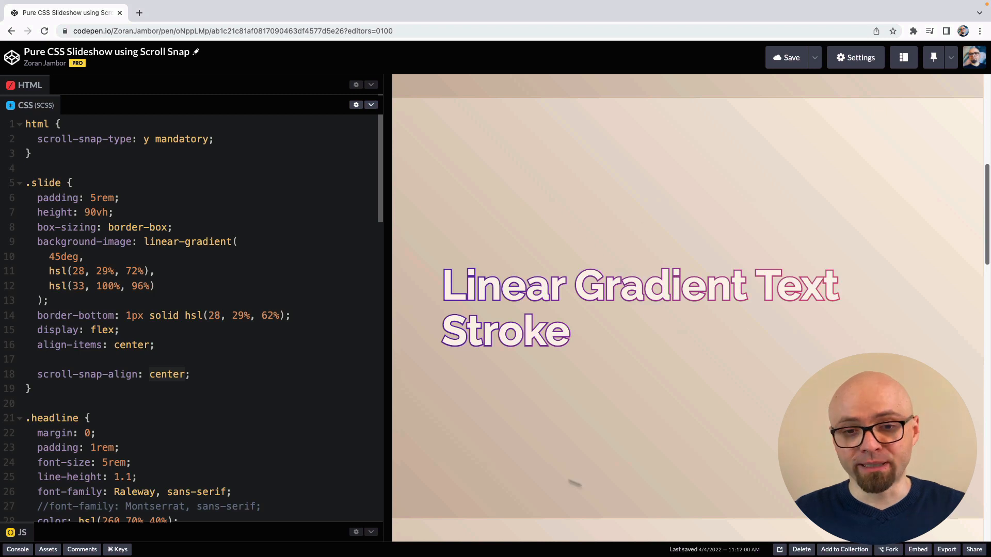
{"action": "double_click", "coordinate": [166, 373]}
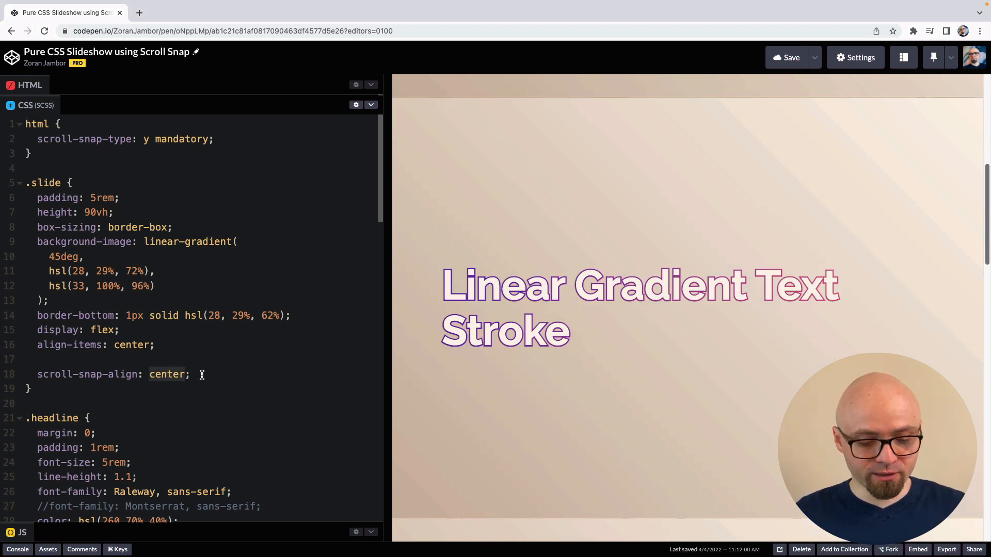
{"action": "type", "text": "start"}
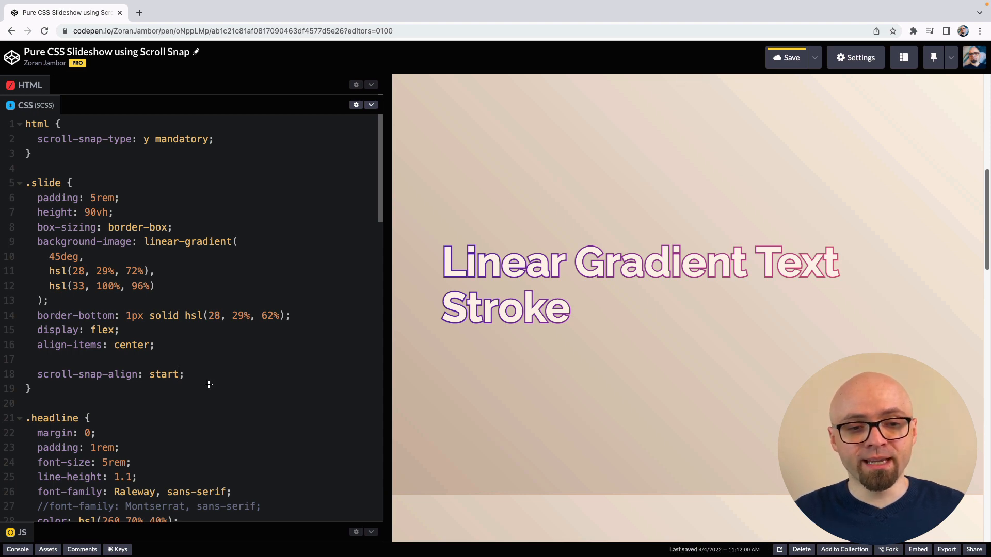
{"action": "type", "text": "end"}
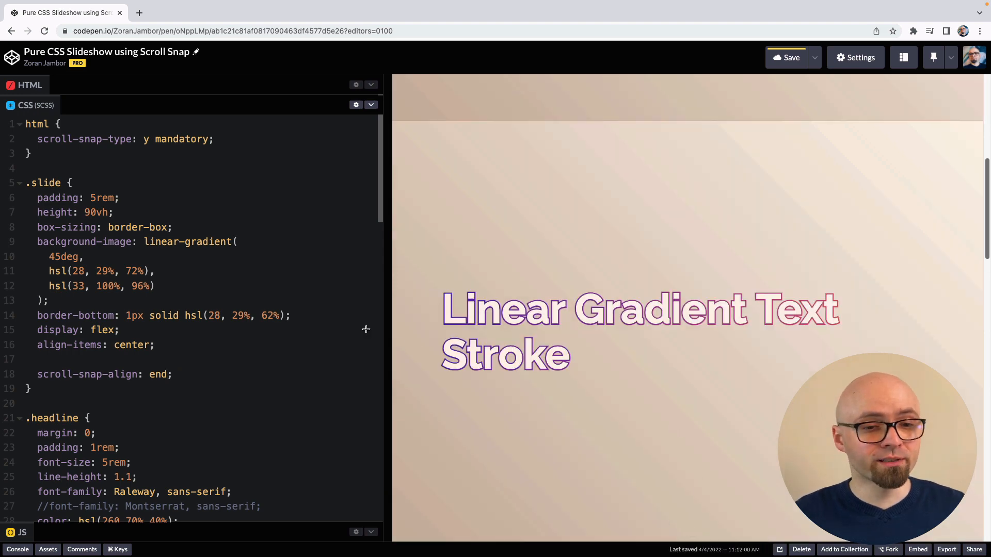
{"action": "type", "text": "center"}
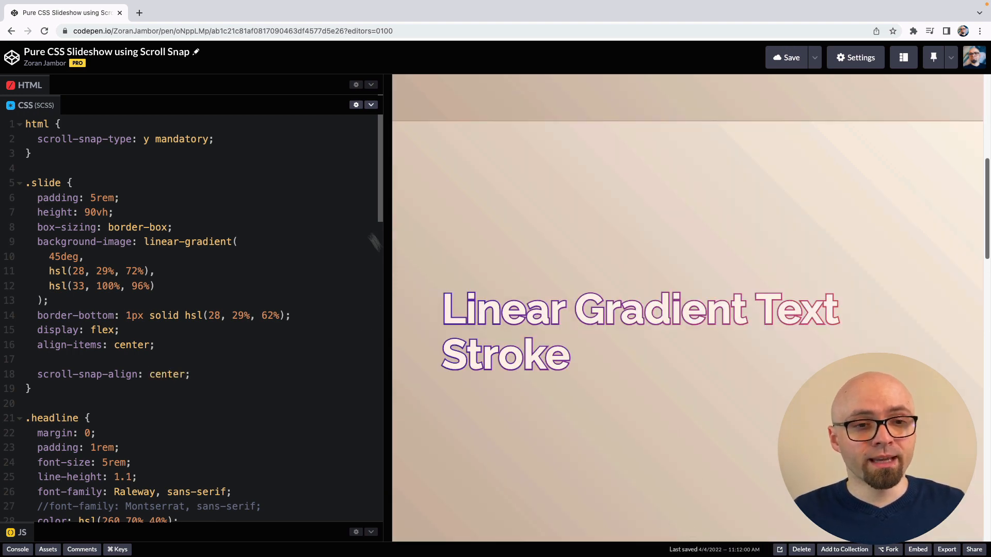
{"action": "double_click", "coordinate": [180, 139]}
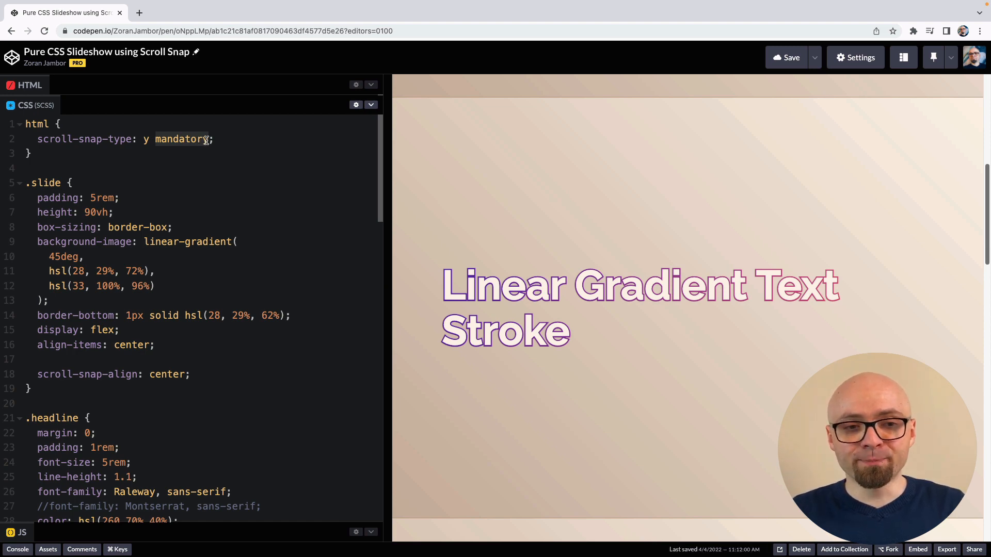
{"action": "type", "text": "proximity"}
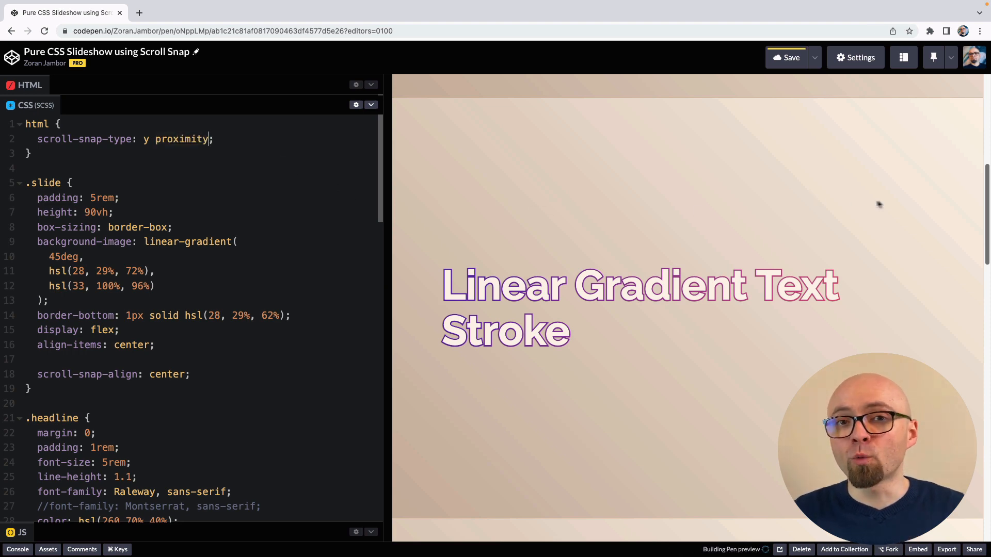
{"action": "scroll", "scroll_direction": "down", "scroll_amount": 3}
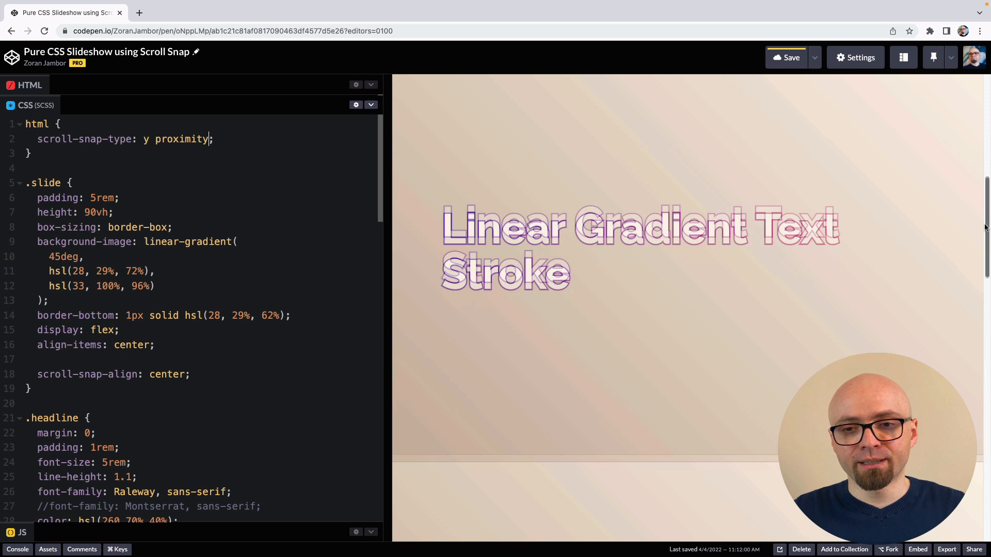
{"action": "scroll", "scroll_direction": "down", "scroll_amount": 3}
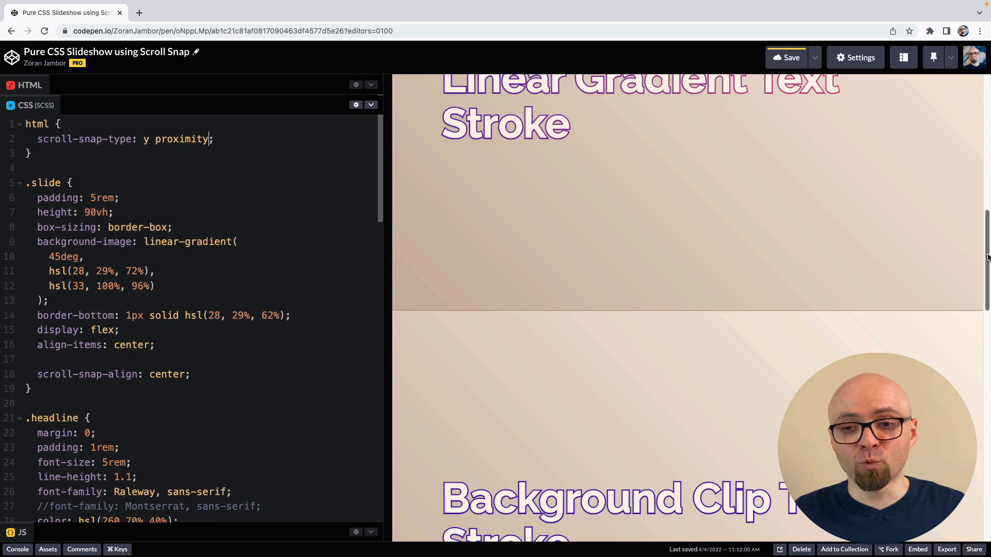
{"action": "scroll", "scroll_direction": "down", "scroll_amount": 3}
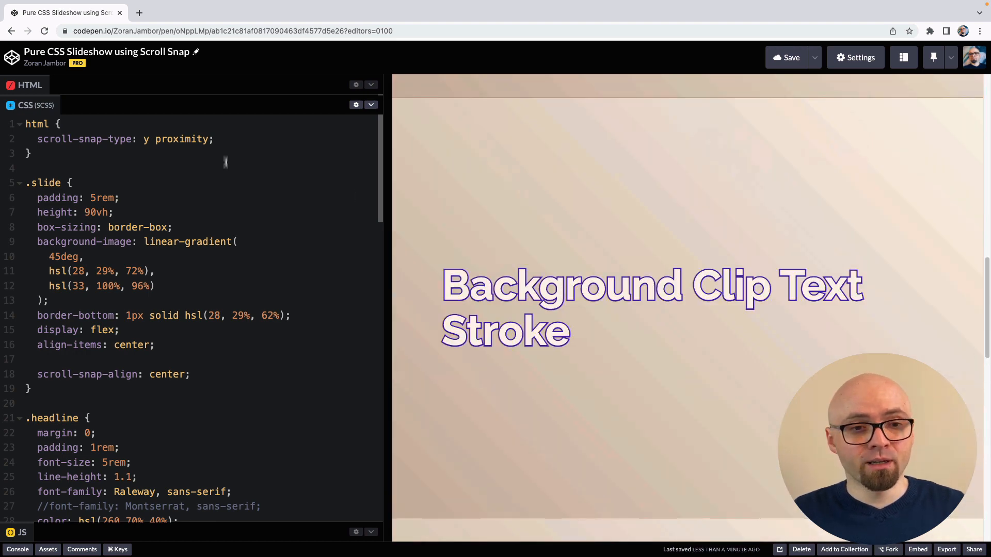
{"action": "type", "text": "mandatory"}
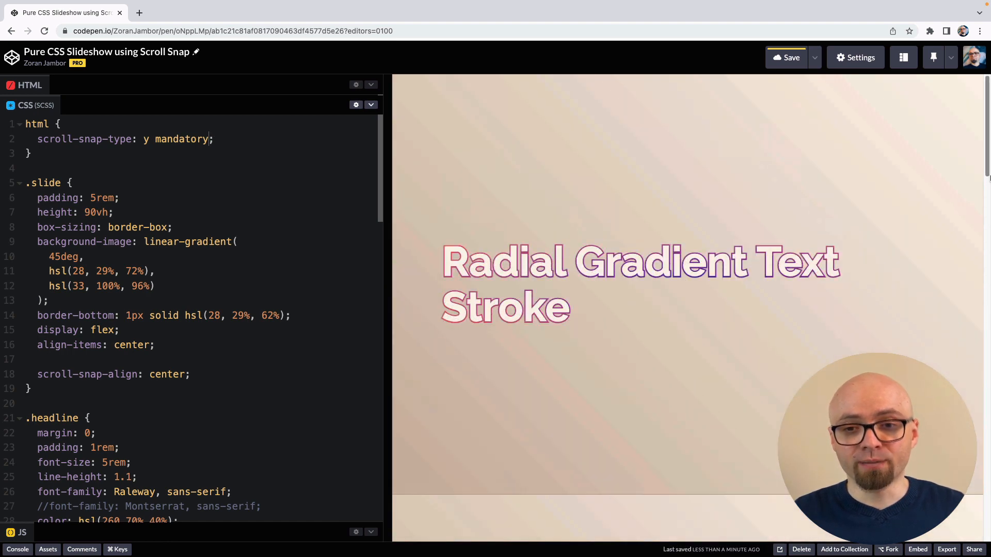
{"action": "scroll", "scroll_direction": "down", "scroll_amount": 3}
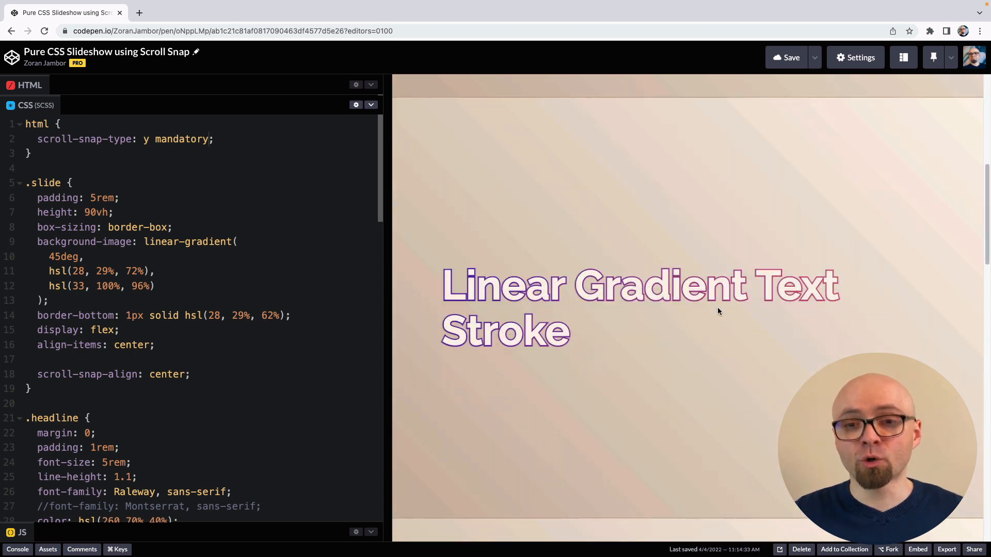
- Retest snapping in the preview and start a scroll-snap-stop declaration in .slide
{"action": "scroll", "scroll_direction": "down", "scroll_amount": 3}
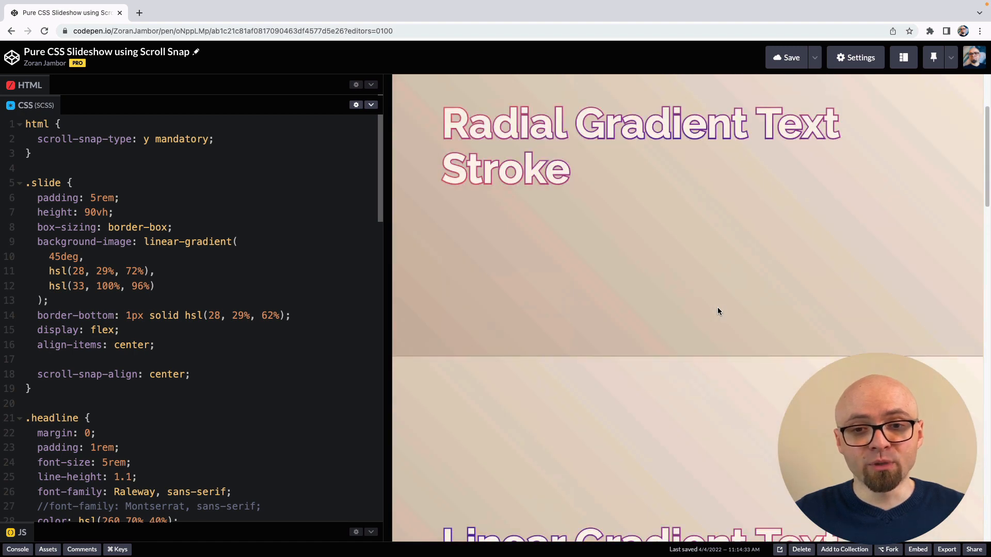
{"action": "scroll", "scroll_direction": "down", "scroll_amount": 3}
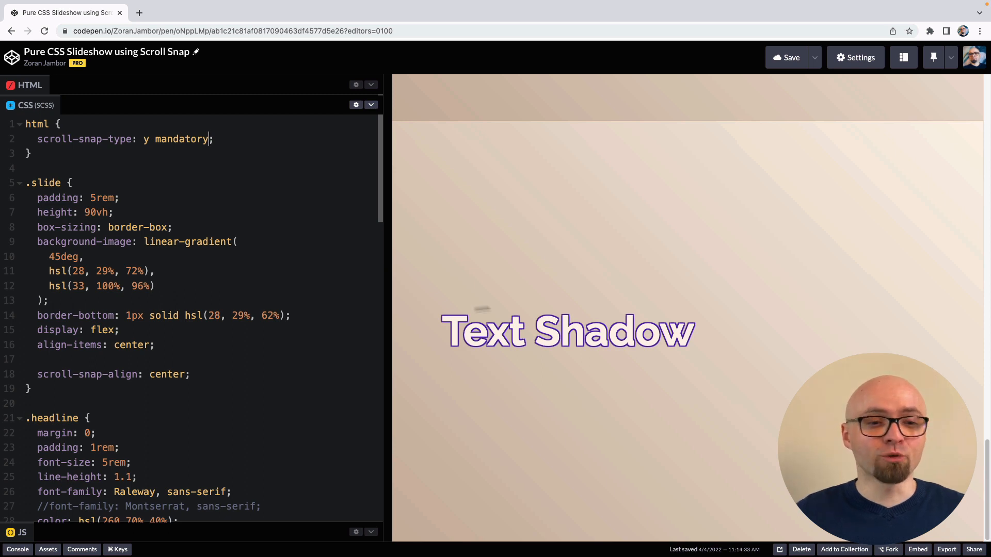
{"action": "type", "text": "scroll-snap-stop:"}
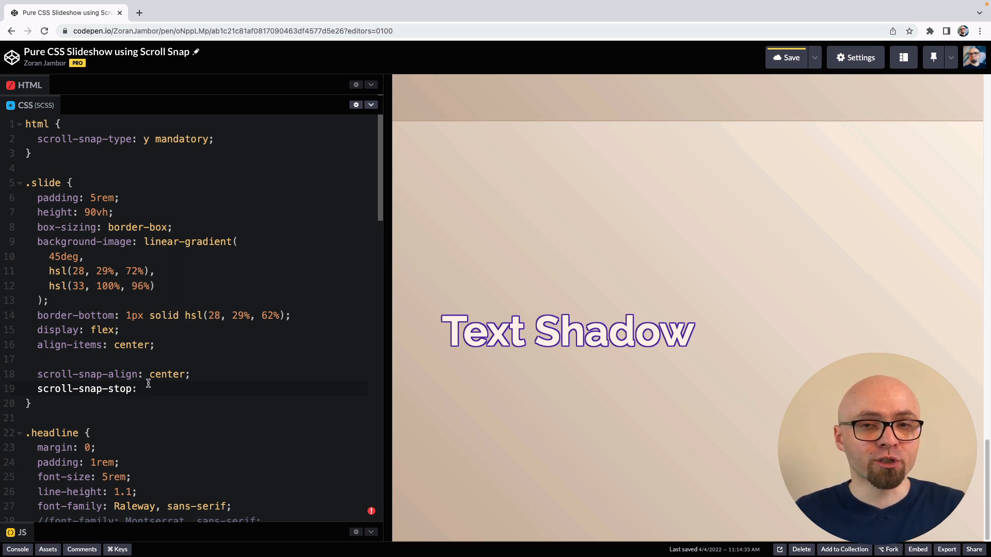
- Complete scroll-snap-stop: always and scroll the preview to test it
{"action": "type", "text": "al"}
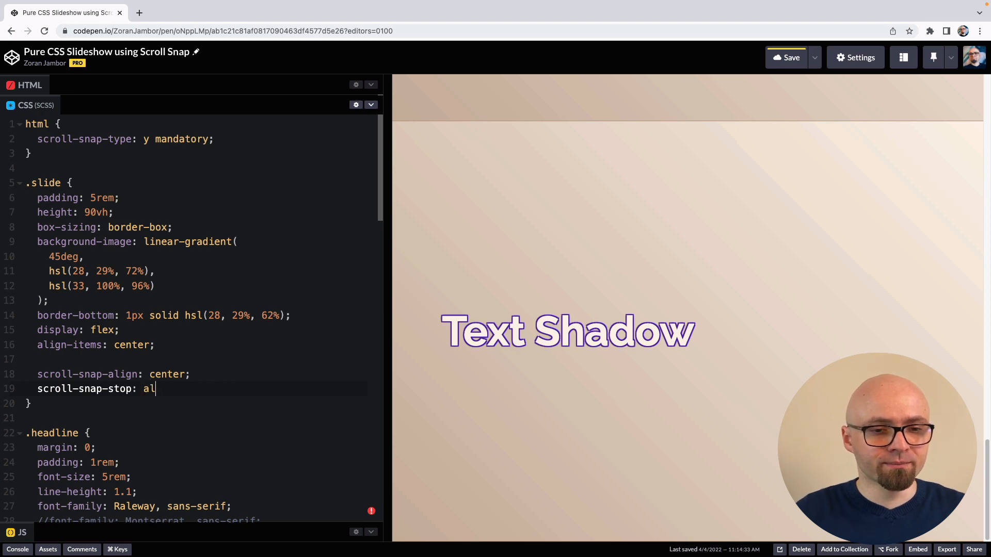
{"action": "type", "text": "ways;"}
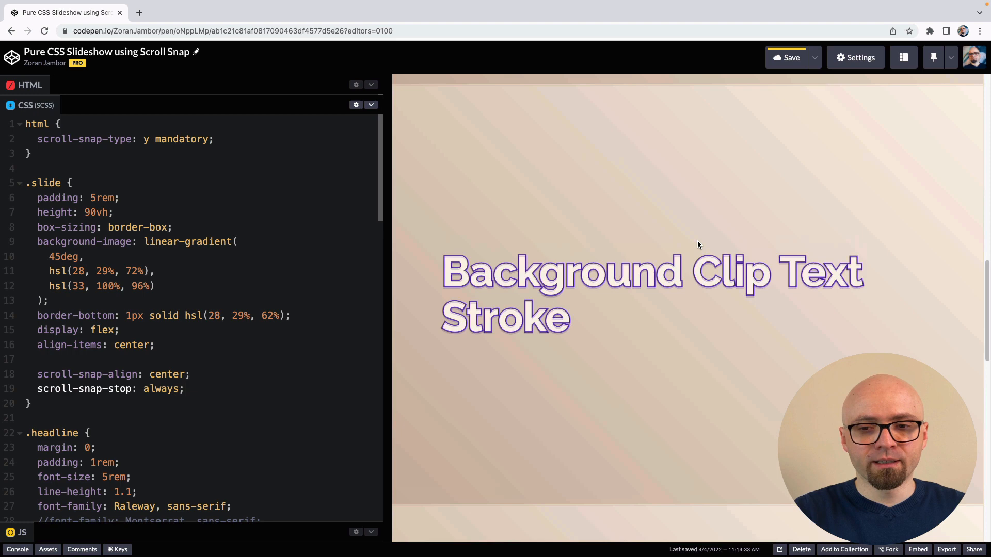
{"action": "scroll", "scroll_direction": "down", "scroll_amount": 3}
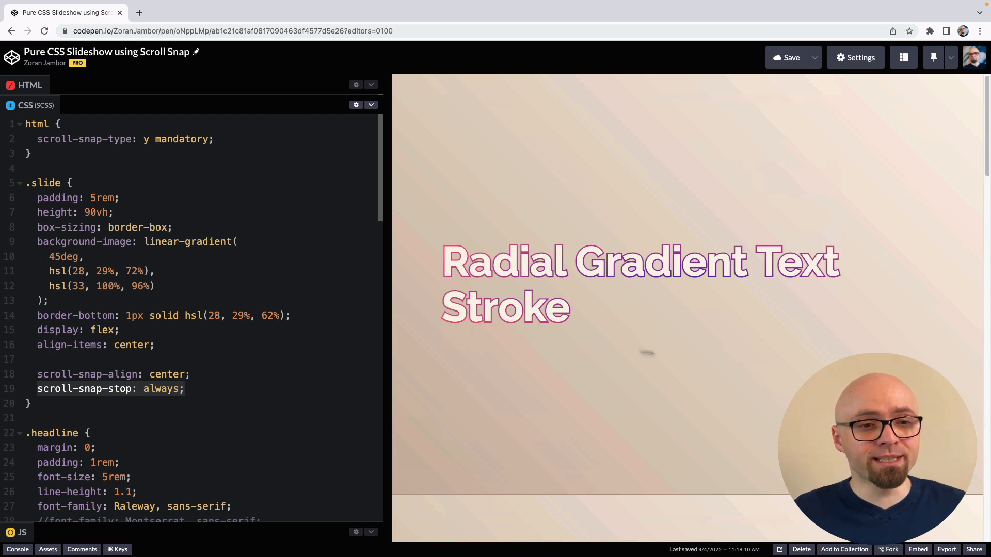
{"action": "mouse_move", "coordinate": [795, 356]}
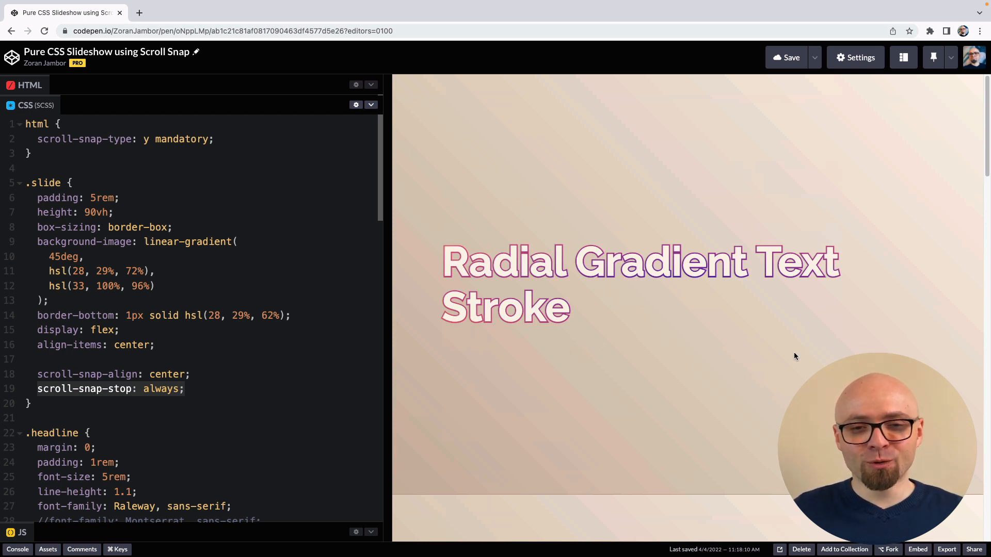
{"action": "mouse_move", "coordinate": [763, 339]}
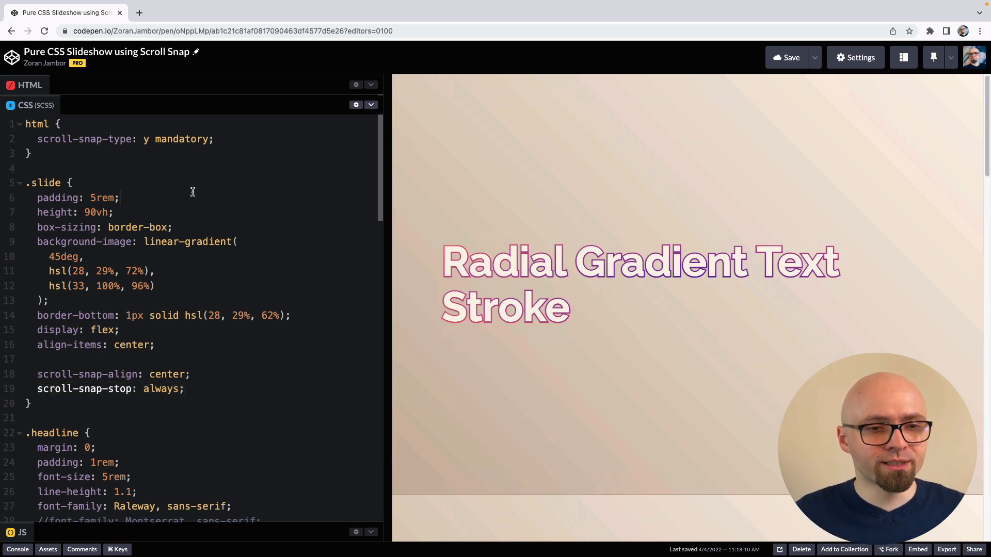
- Add a .slideshow rule with display: flex and scroll the preview across the row of slides
{"action": "type", "text": ".slideshow {"}
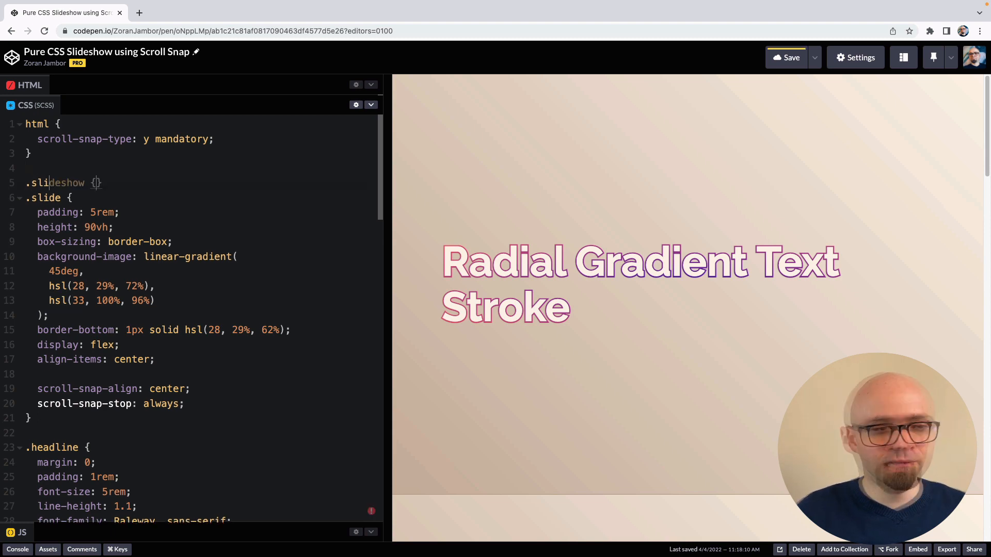
{"action": "type", "text": "dis"}
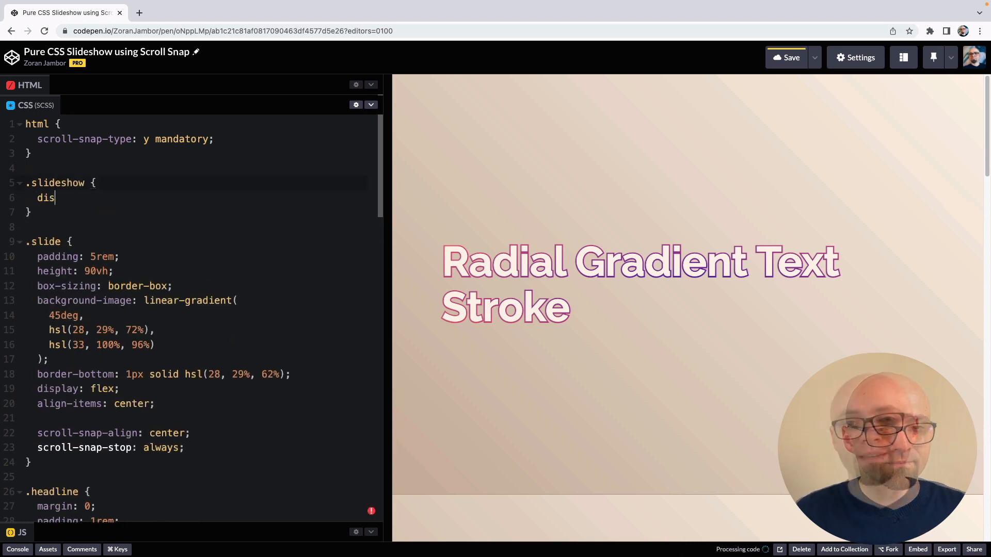
{"action": "type", "text": "play: flex;"}
{"action": "left_click", "coordinate": [201, 270]}
{"action": "type", "text": "10"}
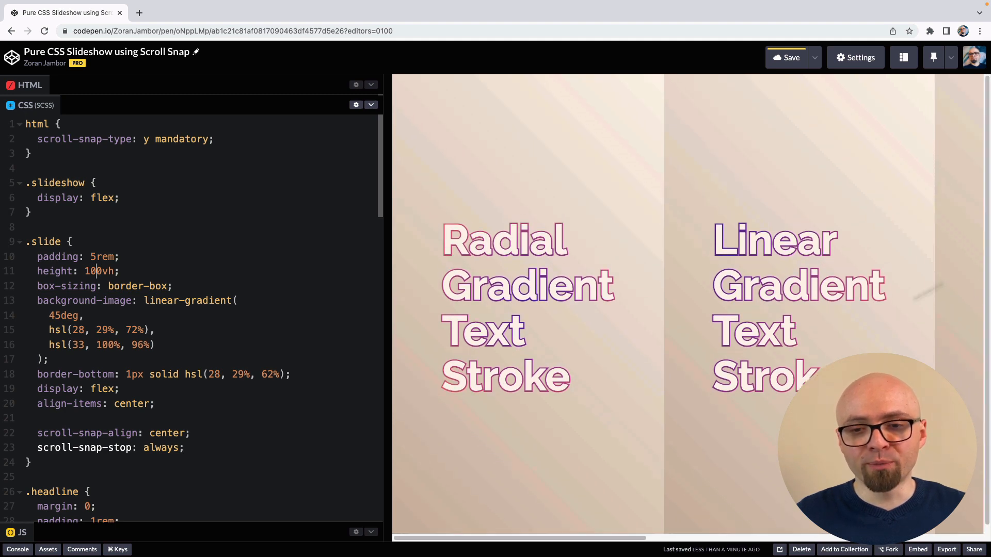
{"action": "mouse_move", "coordinate": [576, 390]}
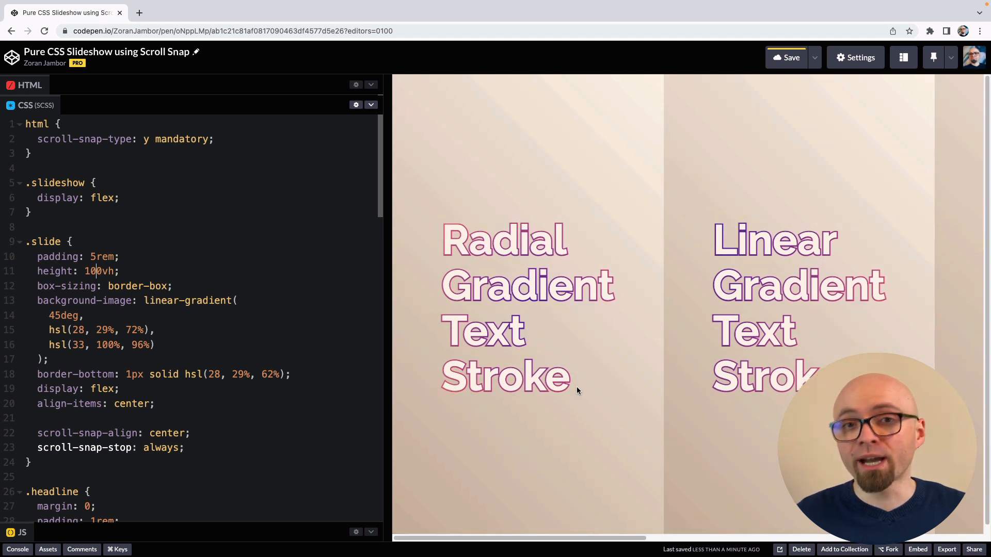
{"action": "scroll", "scroll_direction": "right", "scroll_amount": 3}
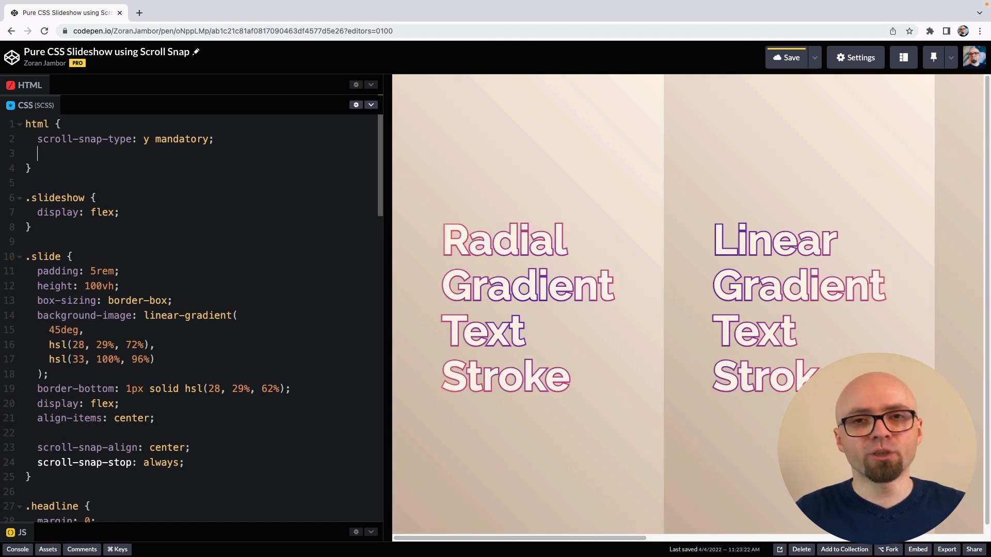
- Hide vertical overflow on the html rule with overflow-y: hidden
{"action": "type", "text": "overflow-y: hidden"}
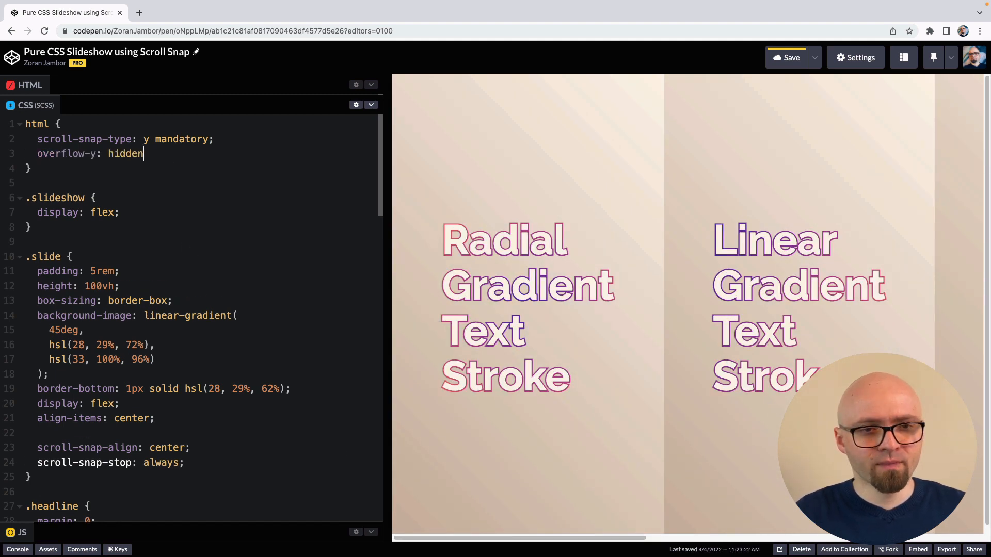
{"action": "type", "text": ";"}
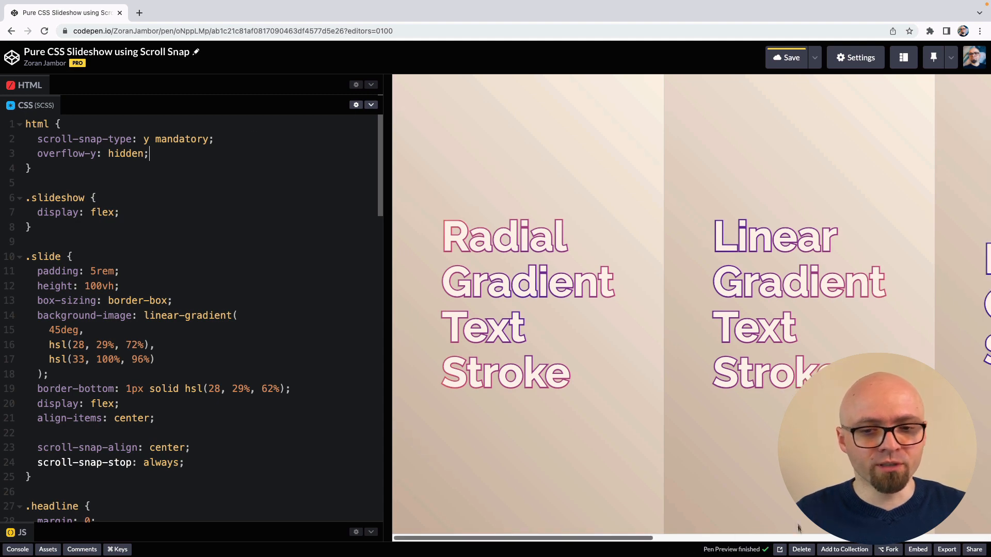
- Give .slide a width of 100vw and flex-shrink: 0 so slides never shrink
{"action": "left_click", "coordinate": [787, 57]}
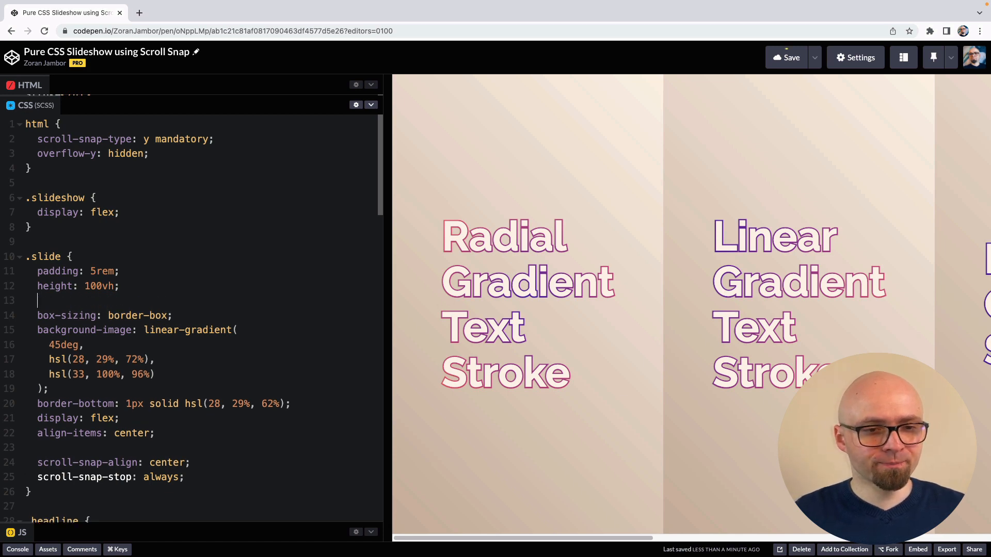
{"action": "type", "text": "width: 100vw;"}
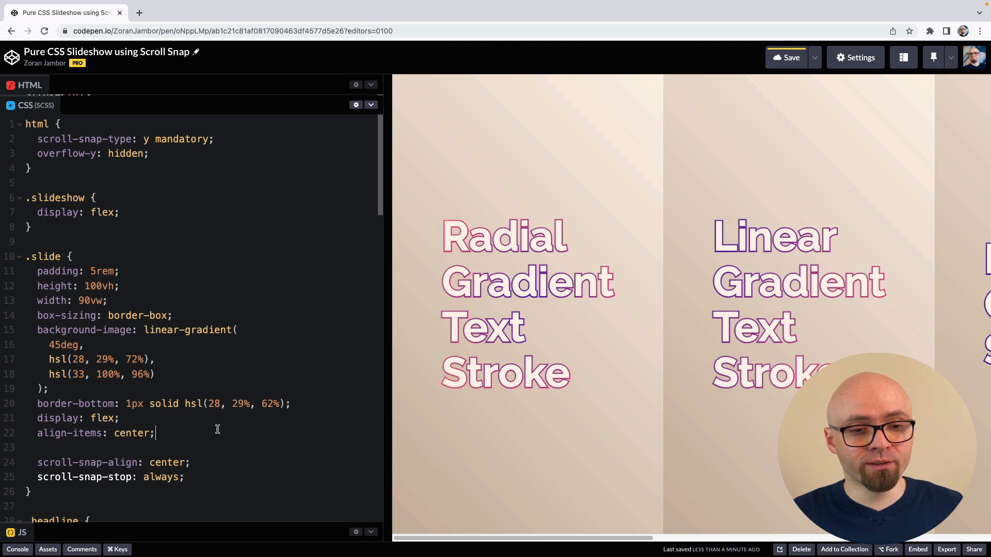
{"action": "type", "text": "flex-shrink: 0;"}
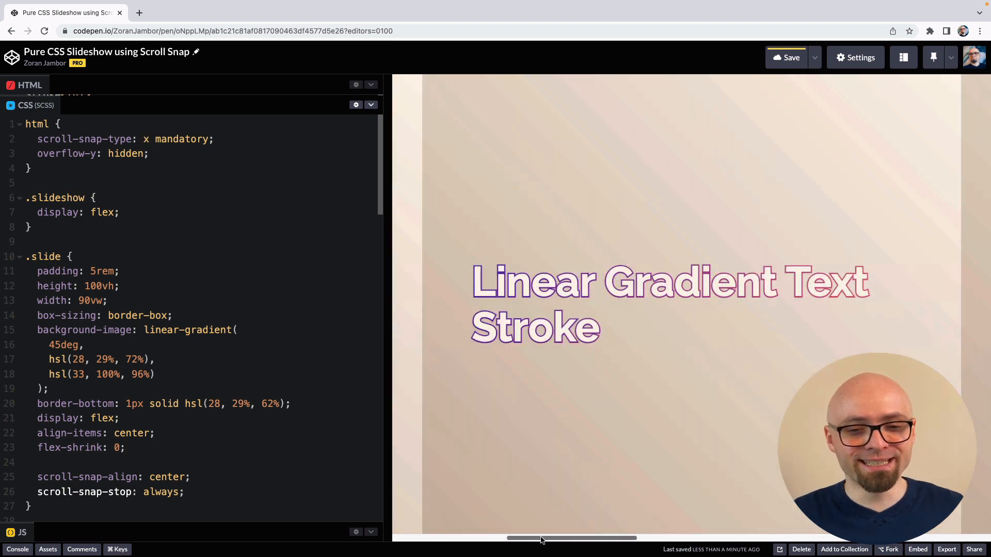
- Scroll the preview sideways to test horizontal mandatory snapping between slides
{"action": "scroll", "scroll_direction": "right", "scroll_amount": 3}
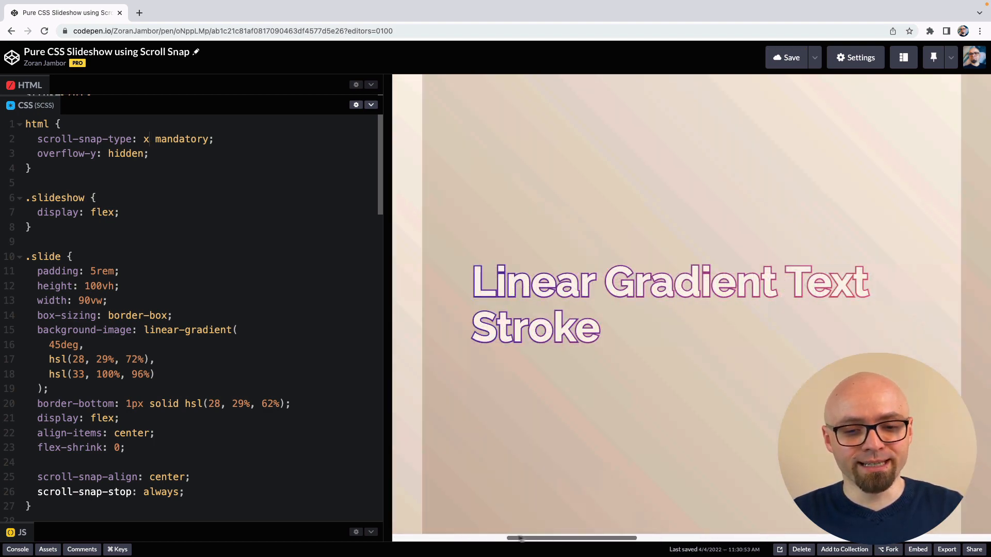
{"action": "scroll", "scroll_direction": "right", "scroll_amount": 3}
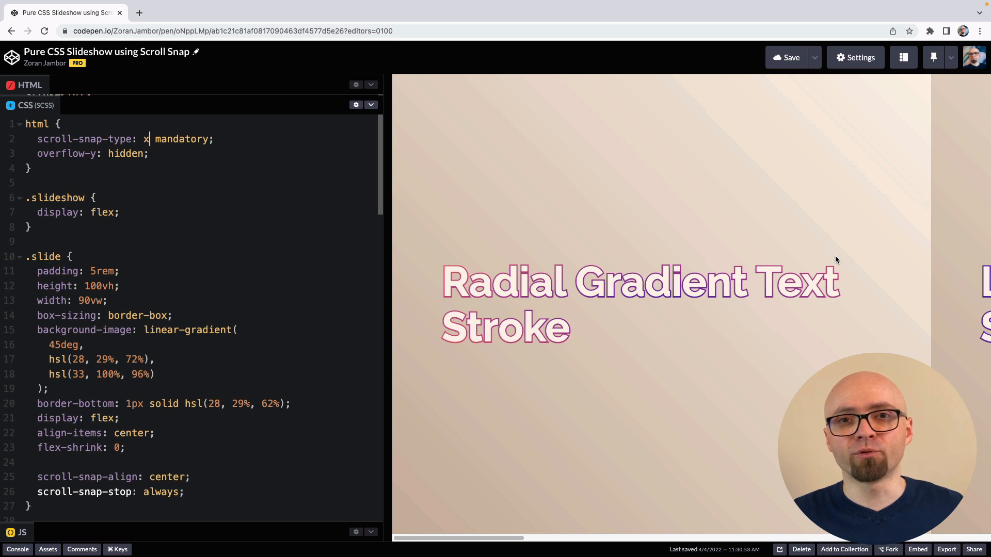
{"action": "mouse_move", "coordinate": [758, 289]}
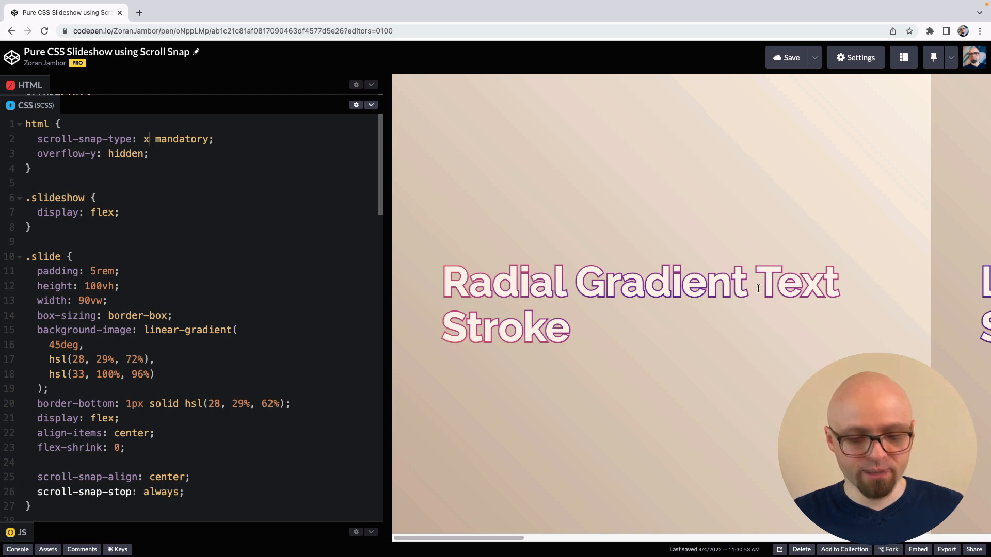